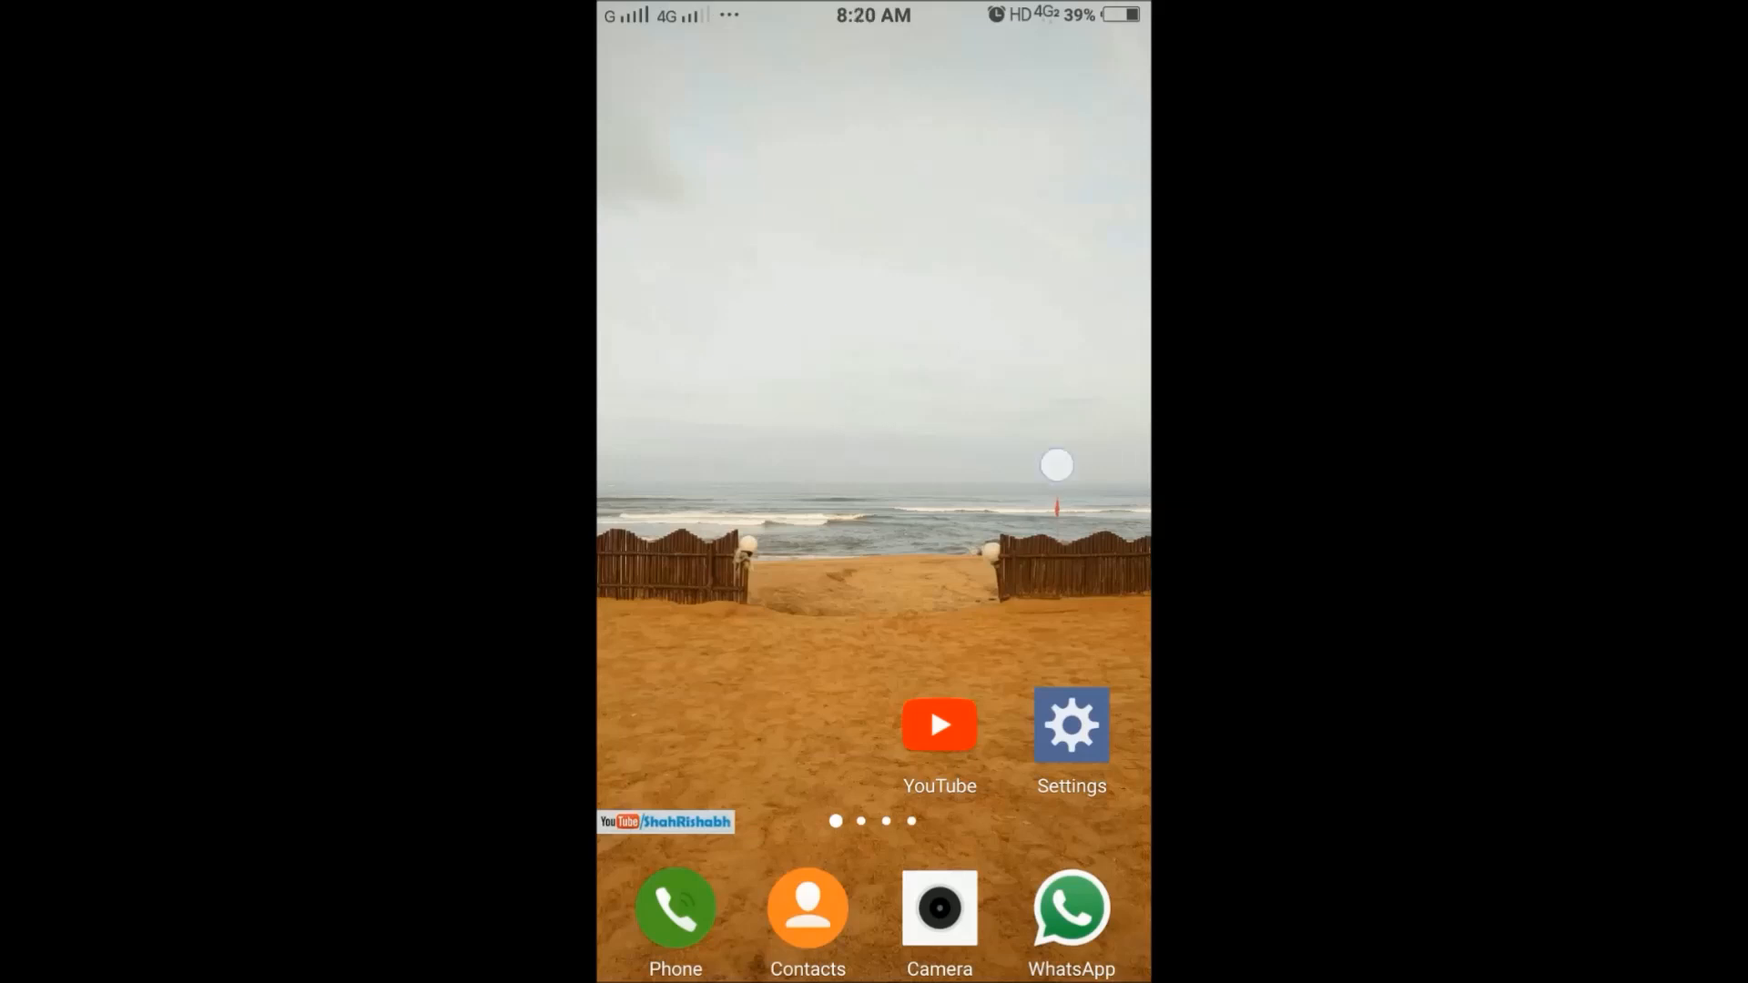
- Launch the YouTube app from the Android home screen
click(1056, 465)
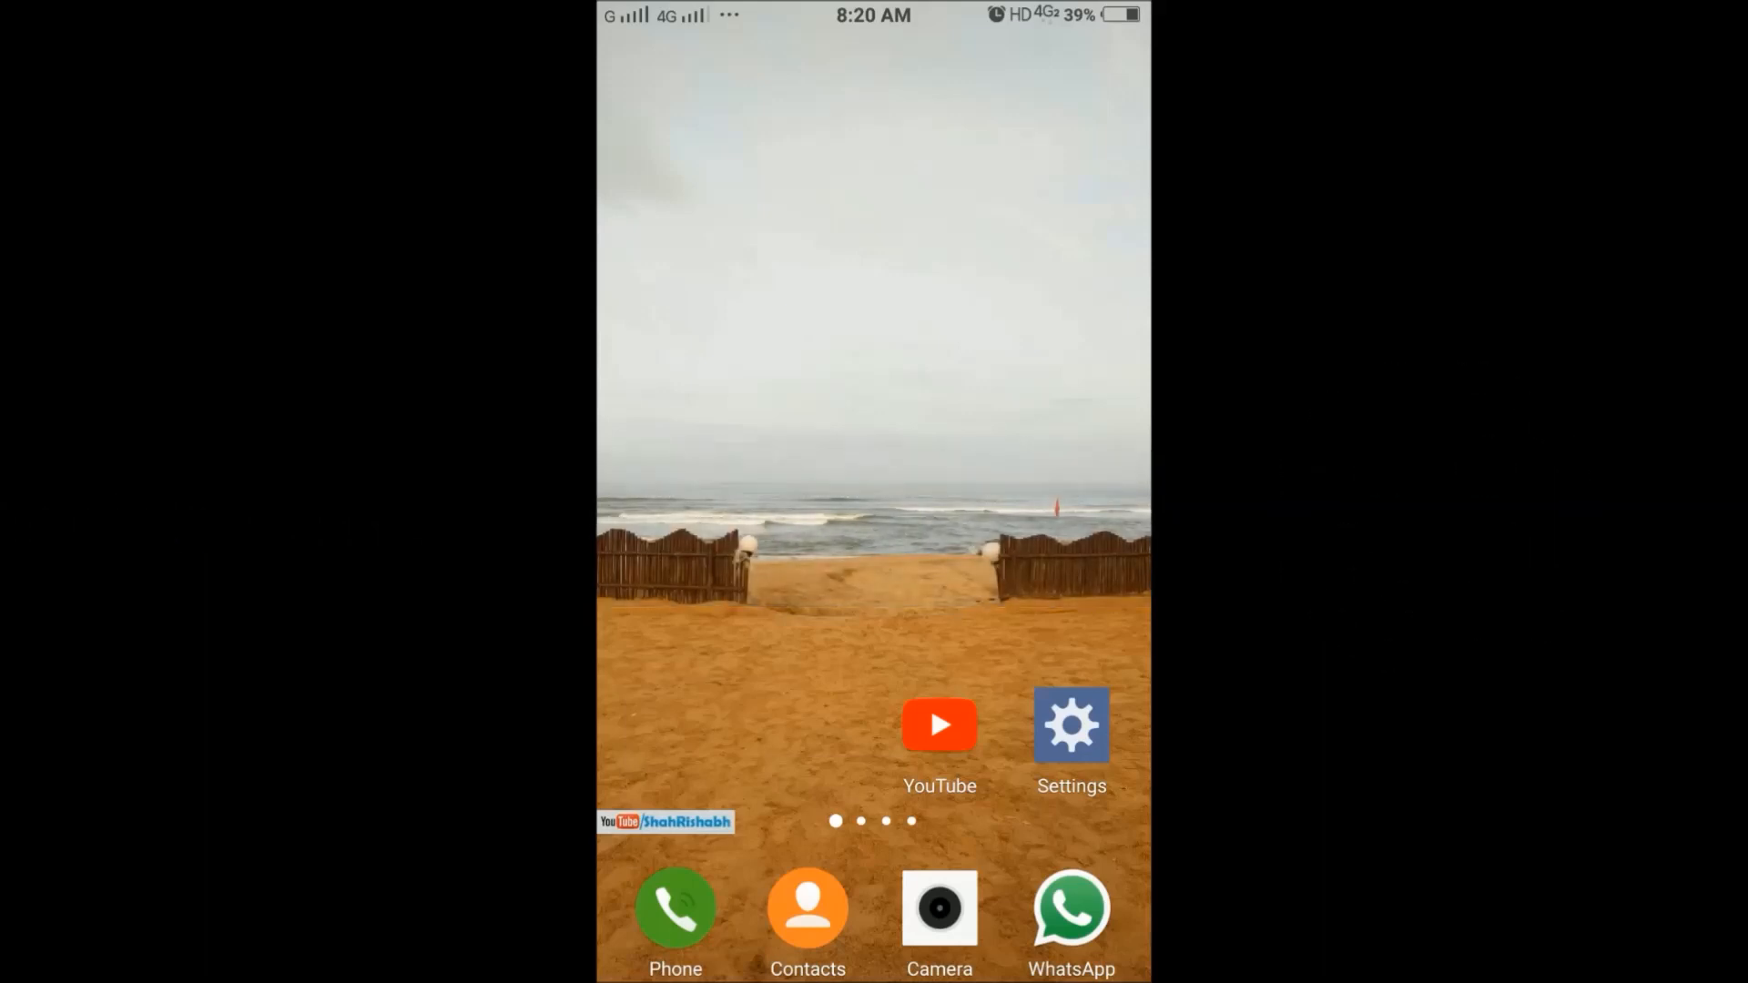
click(939, 725)
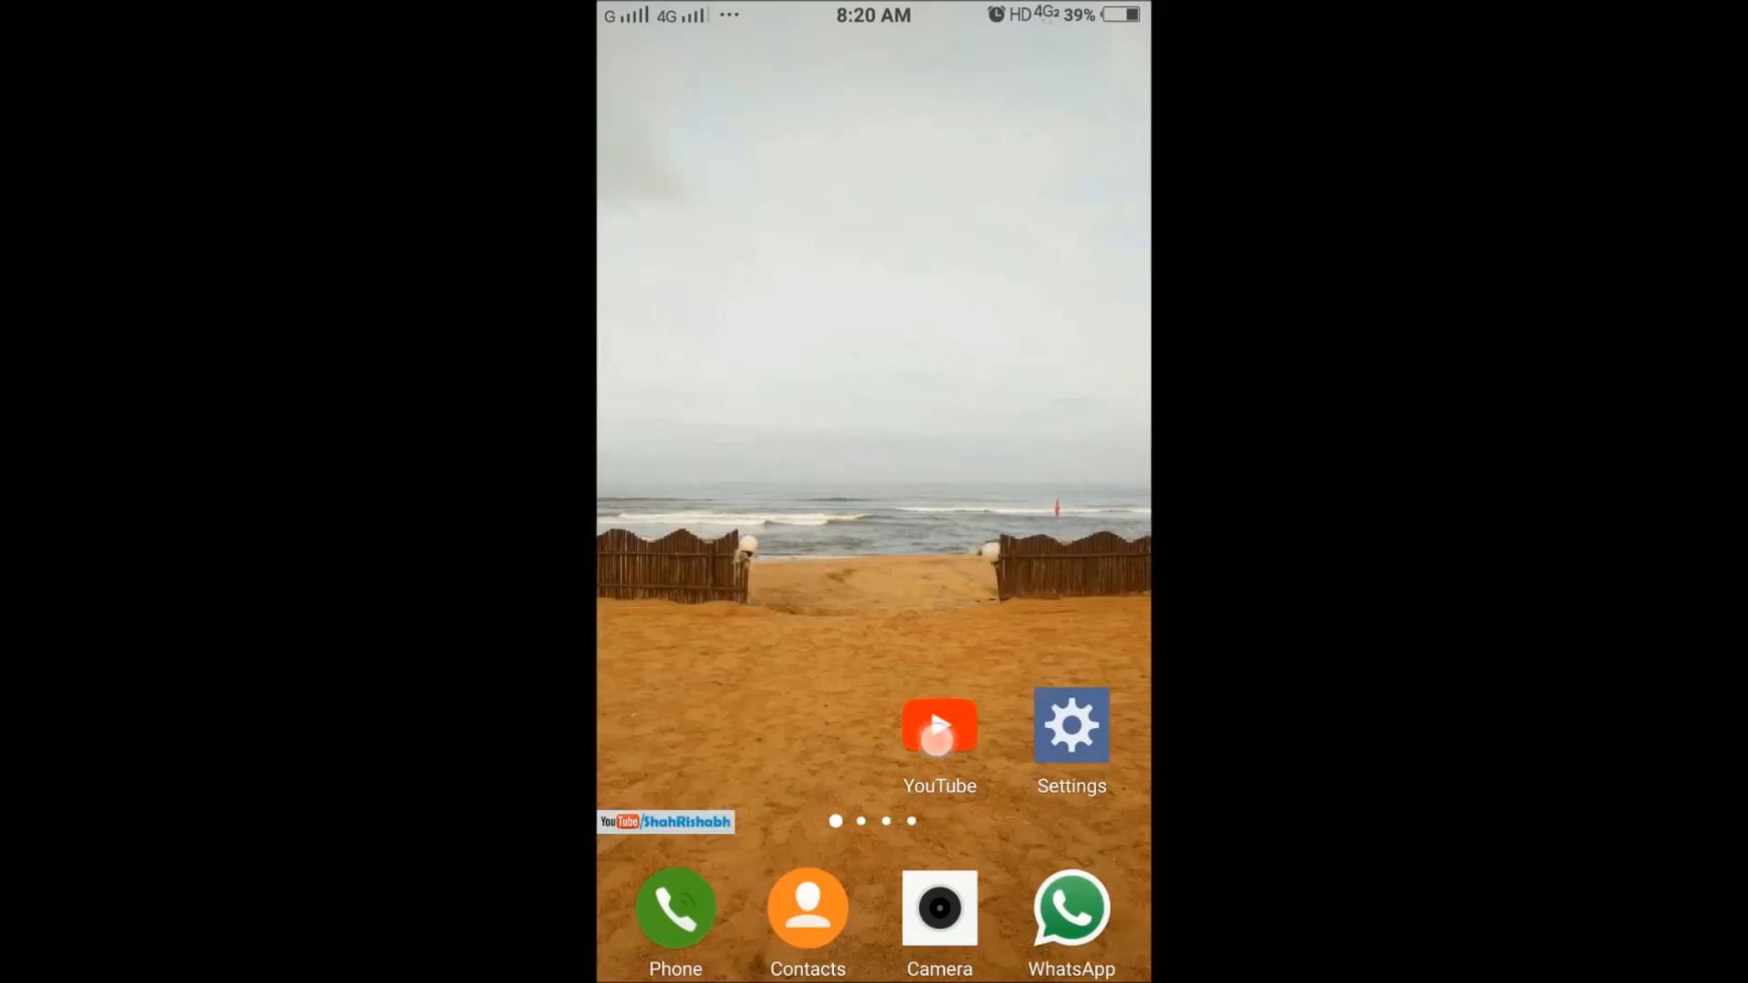
- View the signed-in account panel, close it and browse down the home feed
click(938, 728)
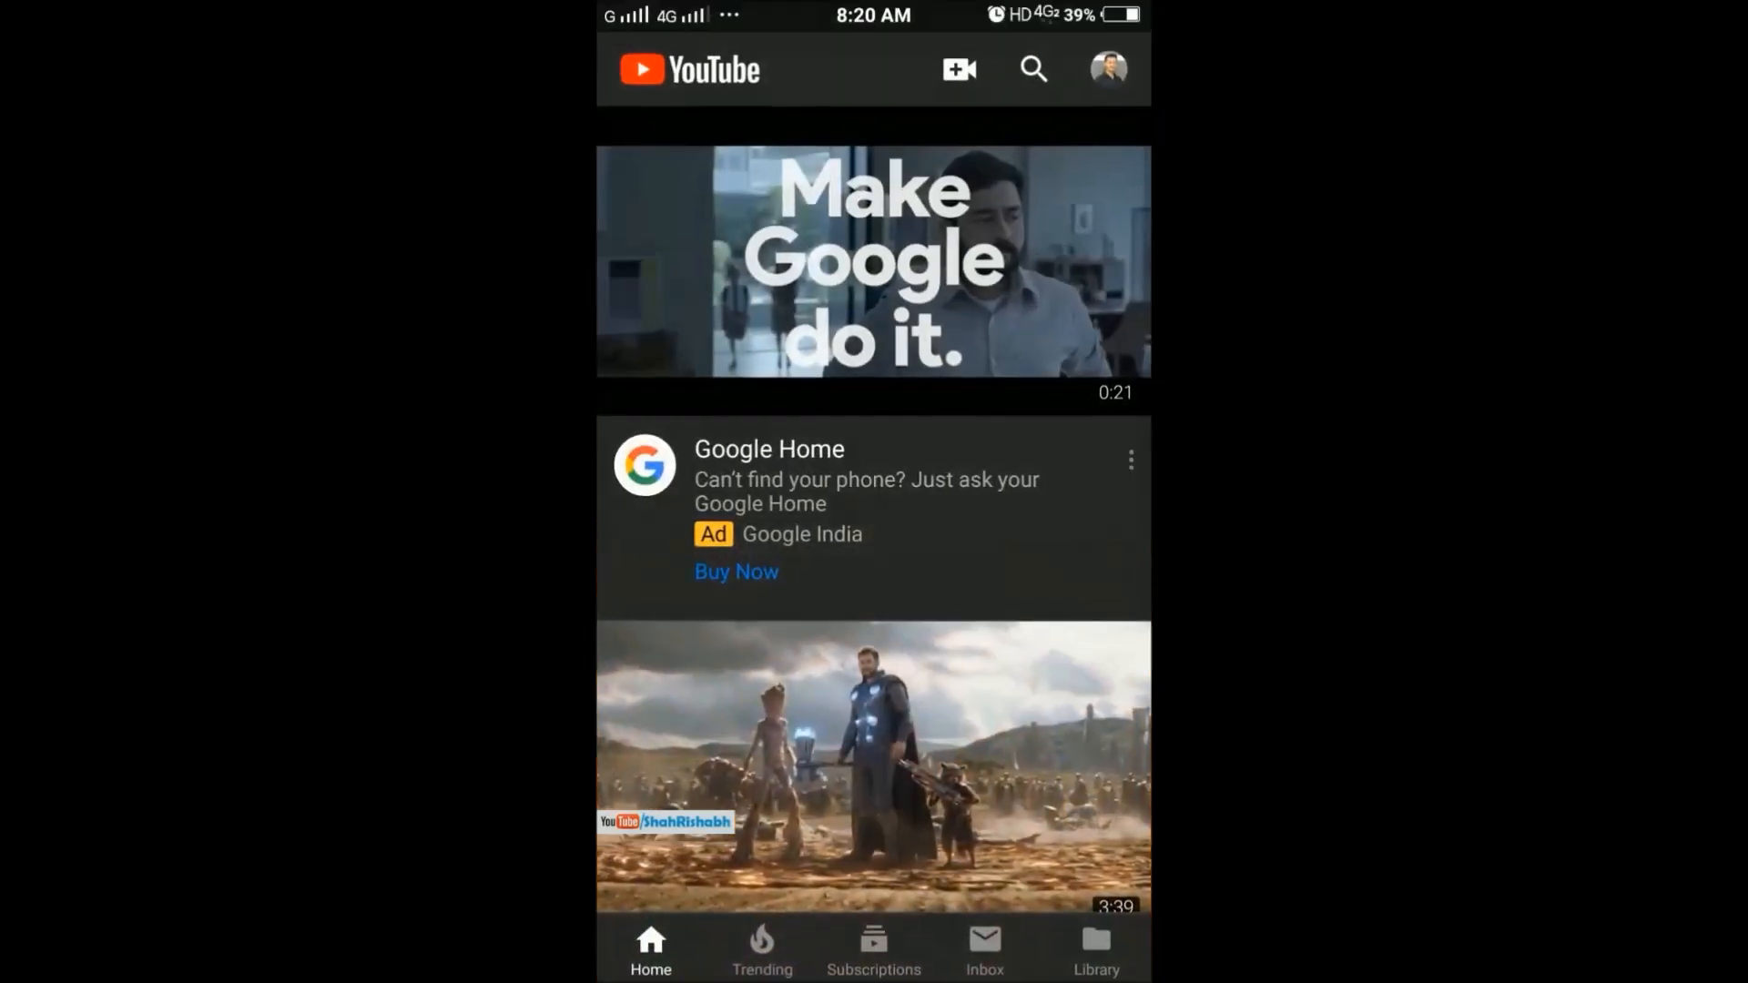
click(1009, 768)
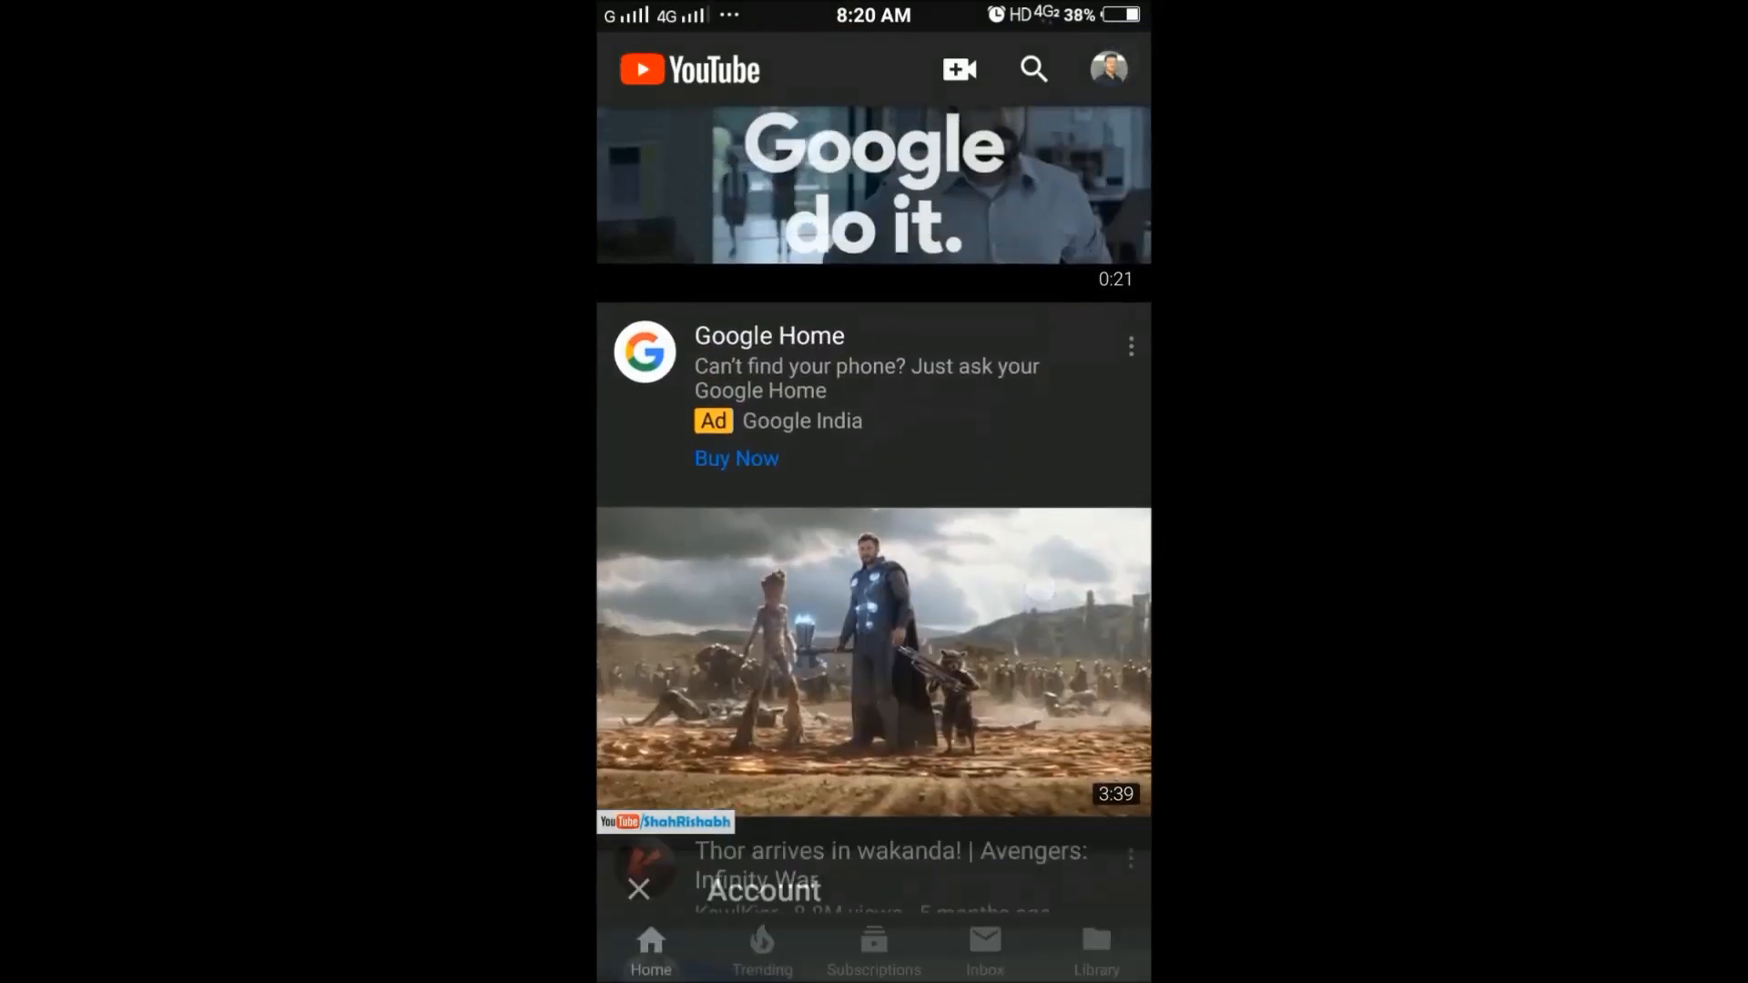
click(1109, 67)
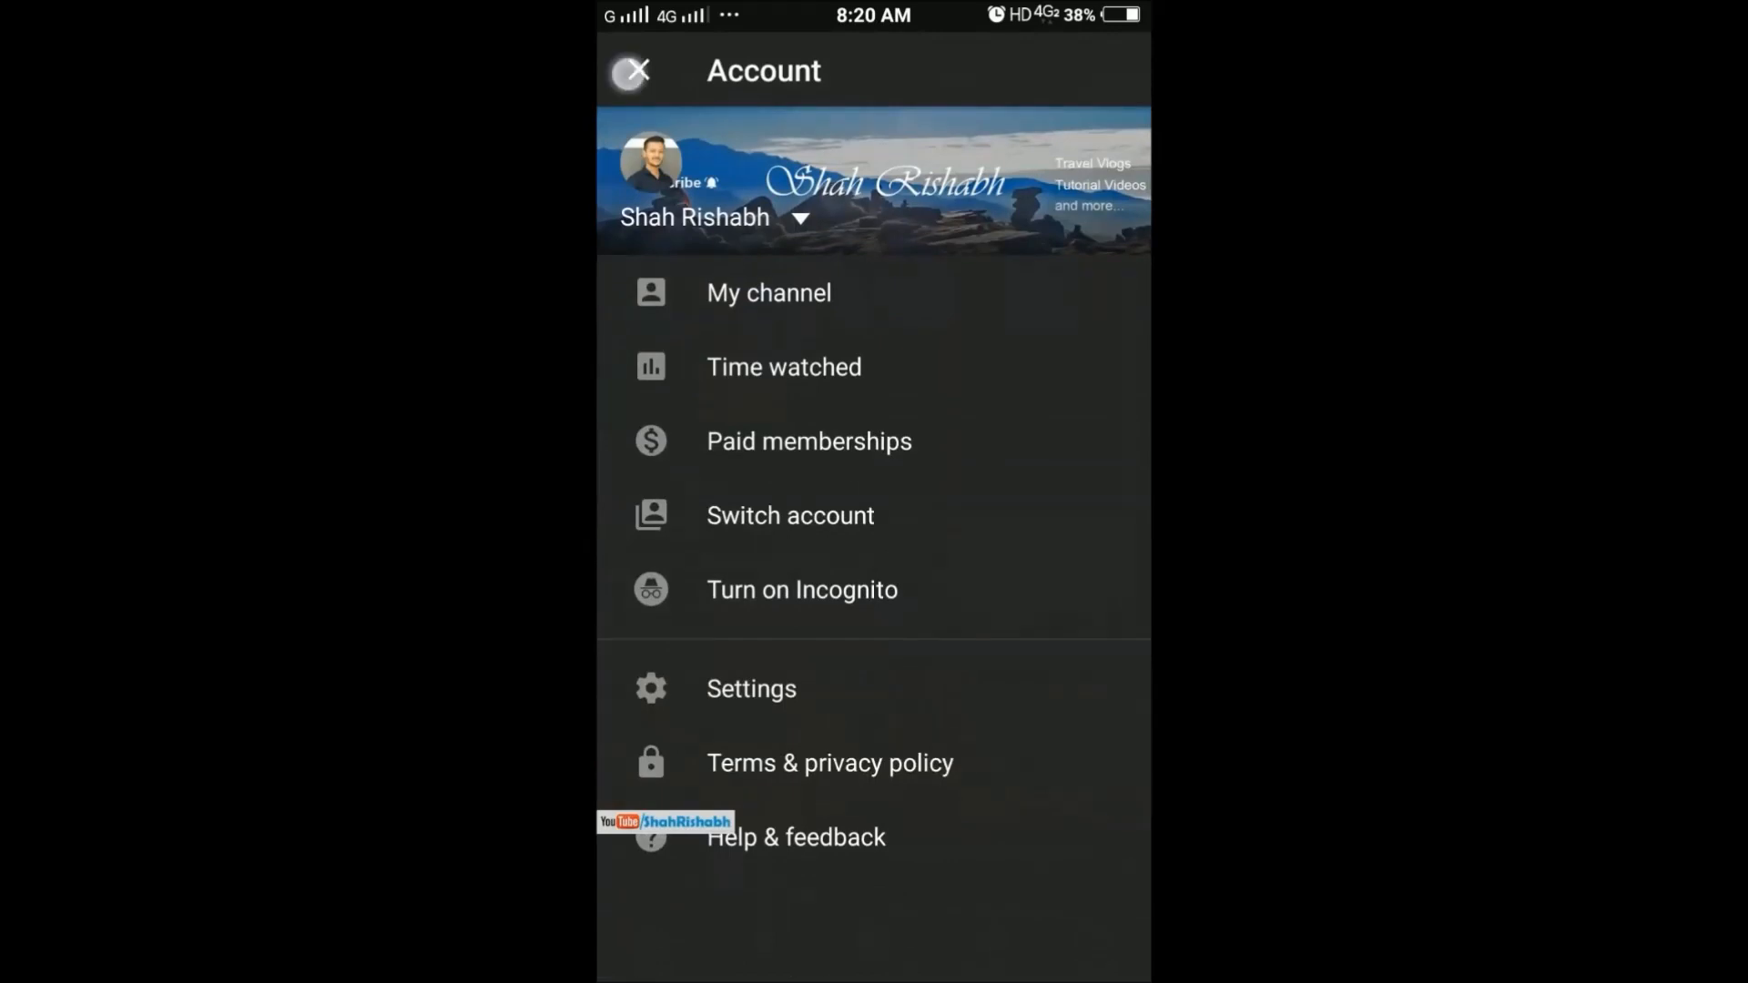
click(632, 71)
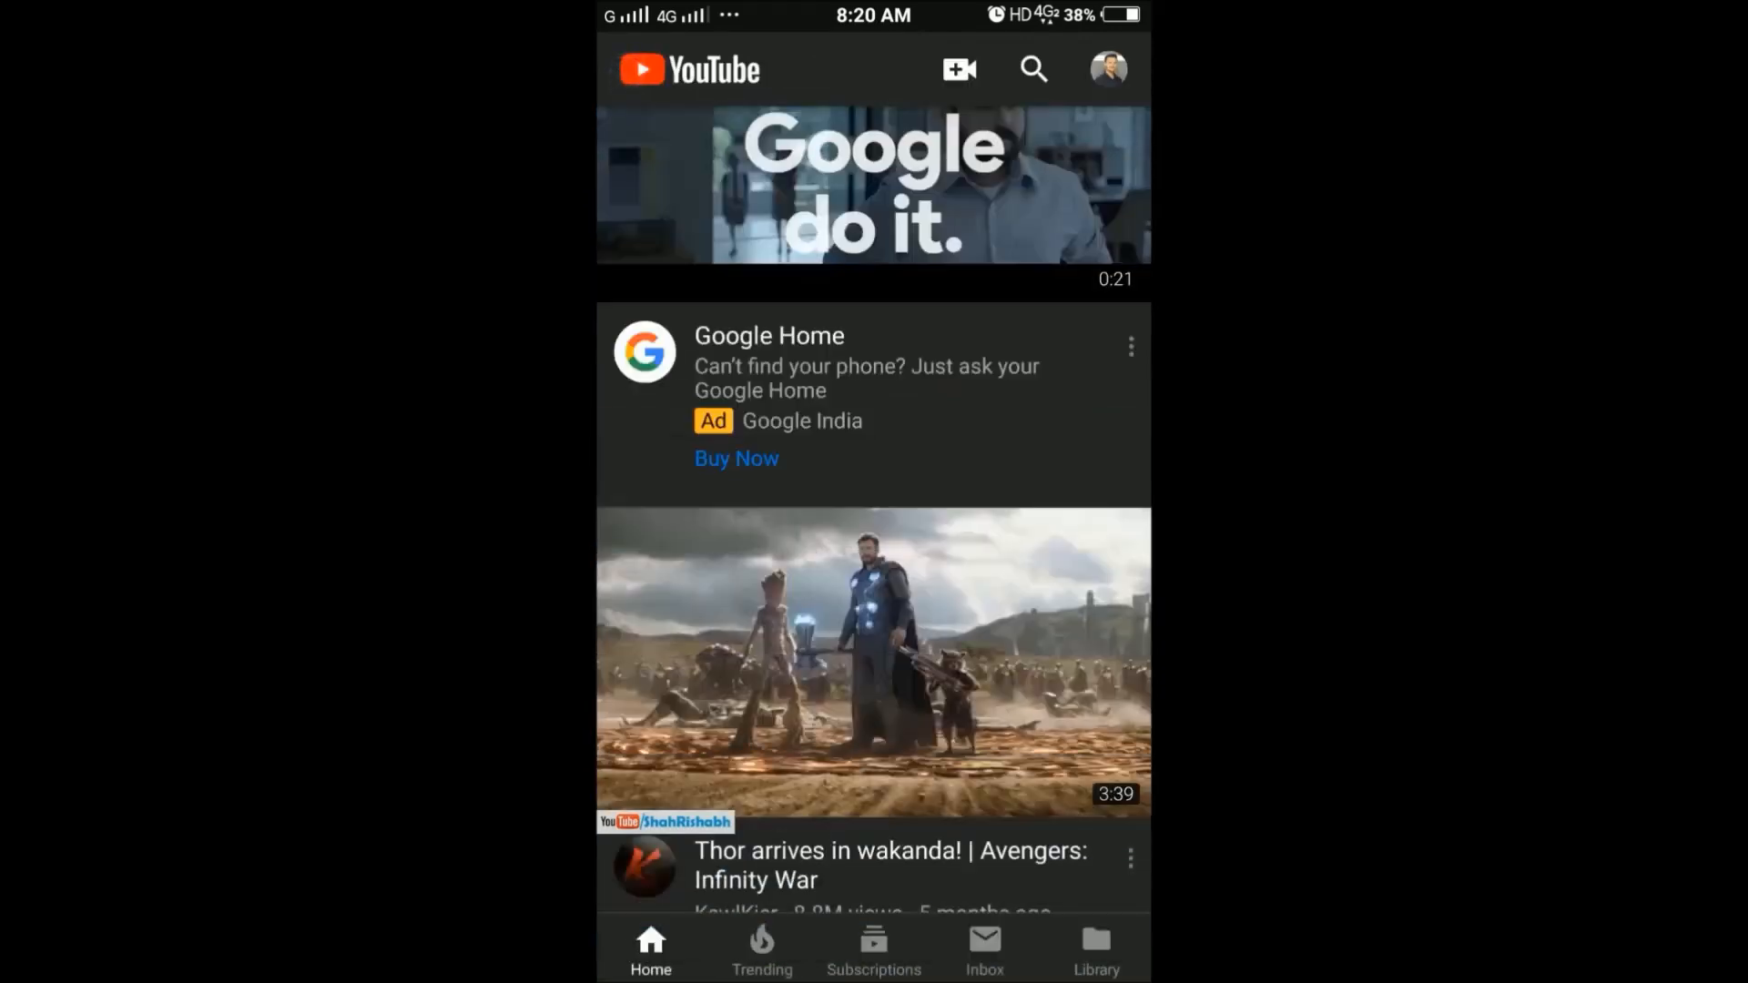
scroll(down, 3)
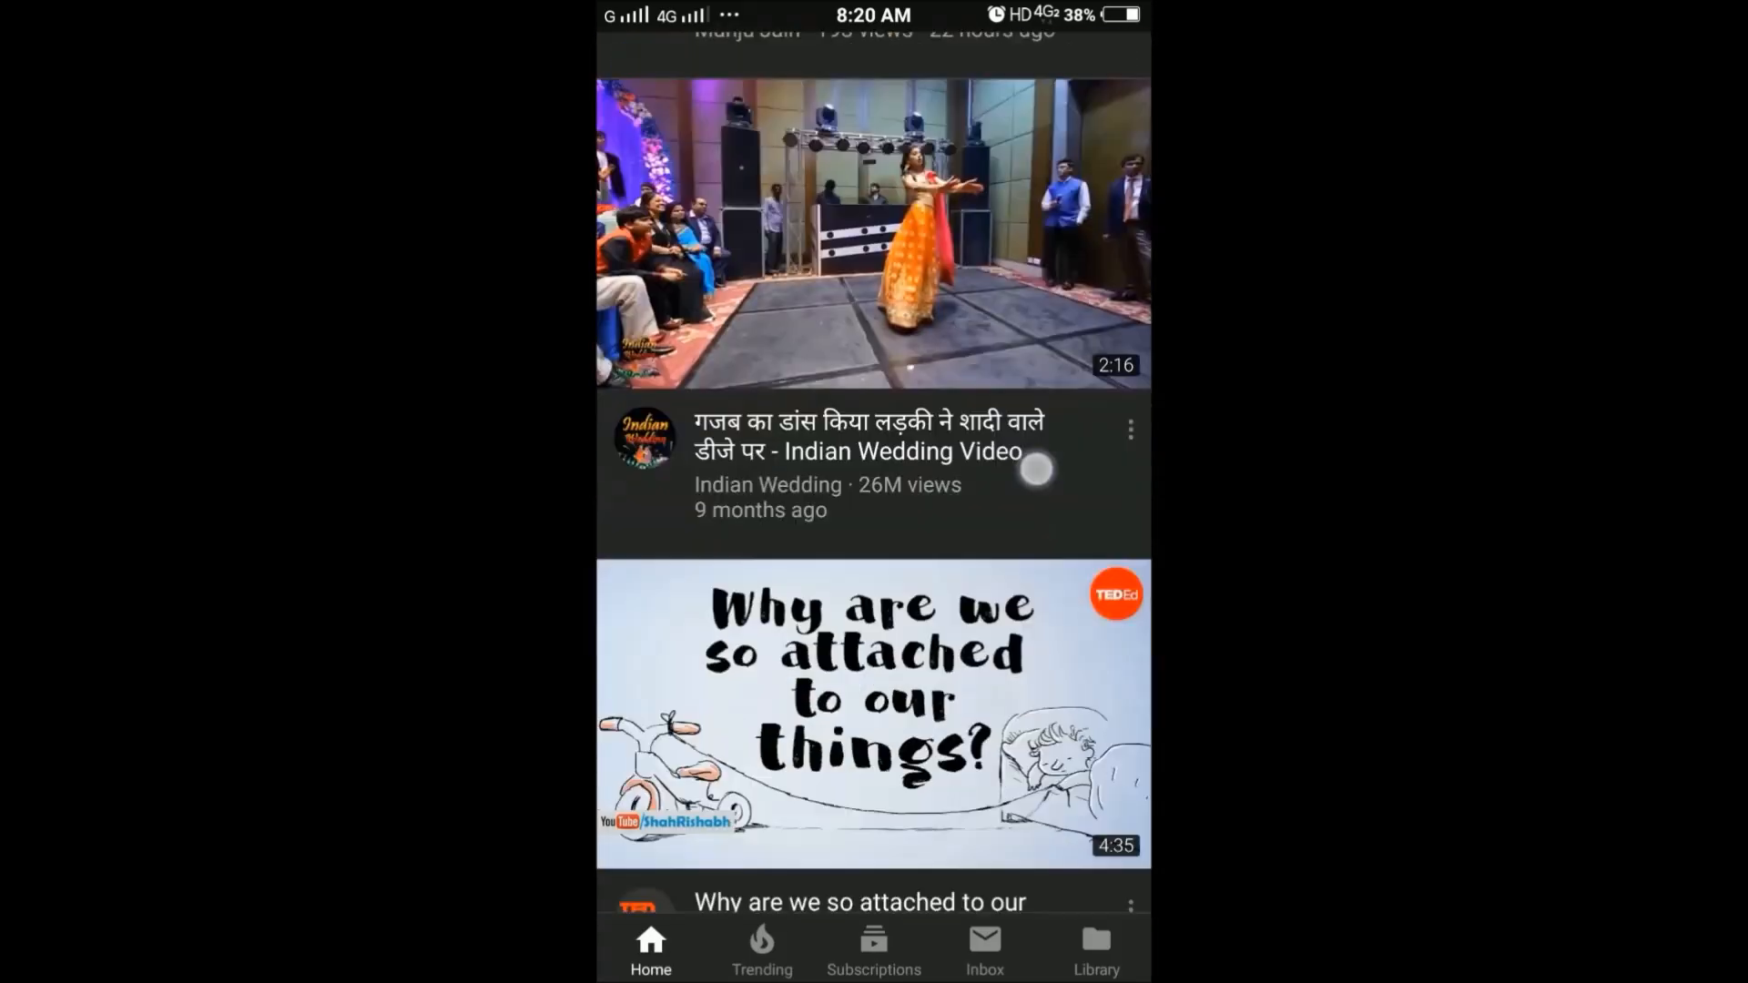
scroll(down, 3)
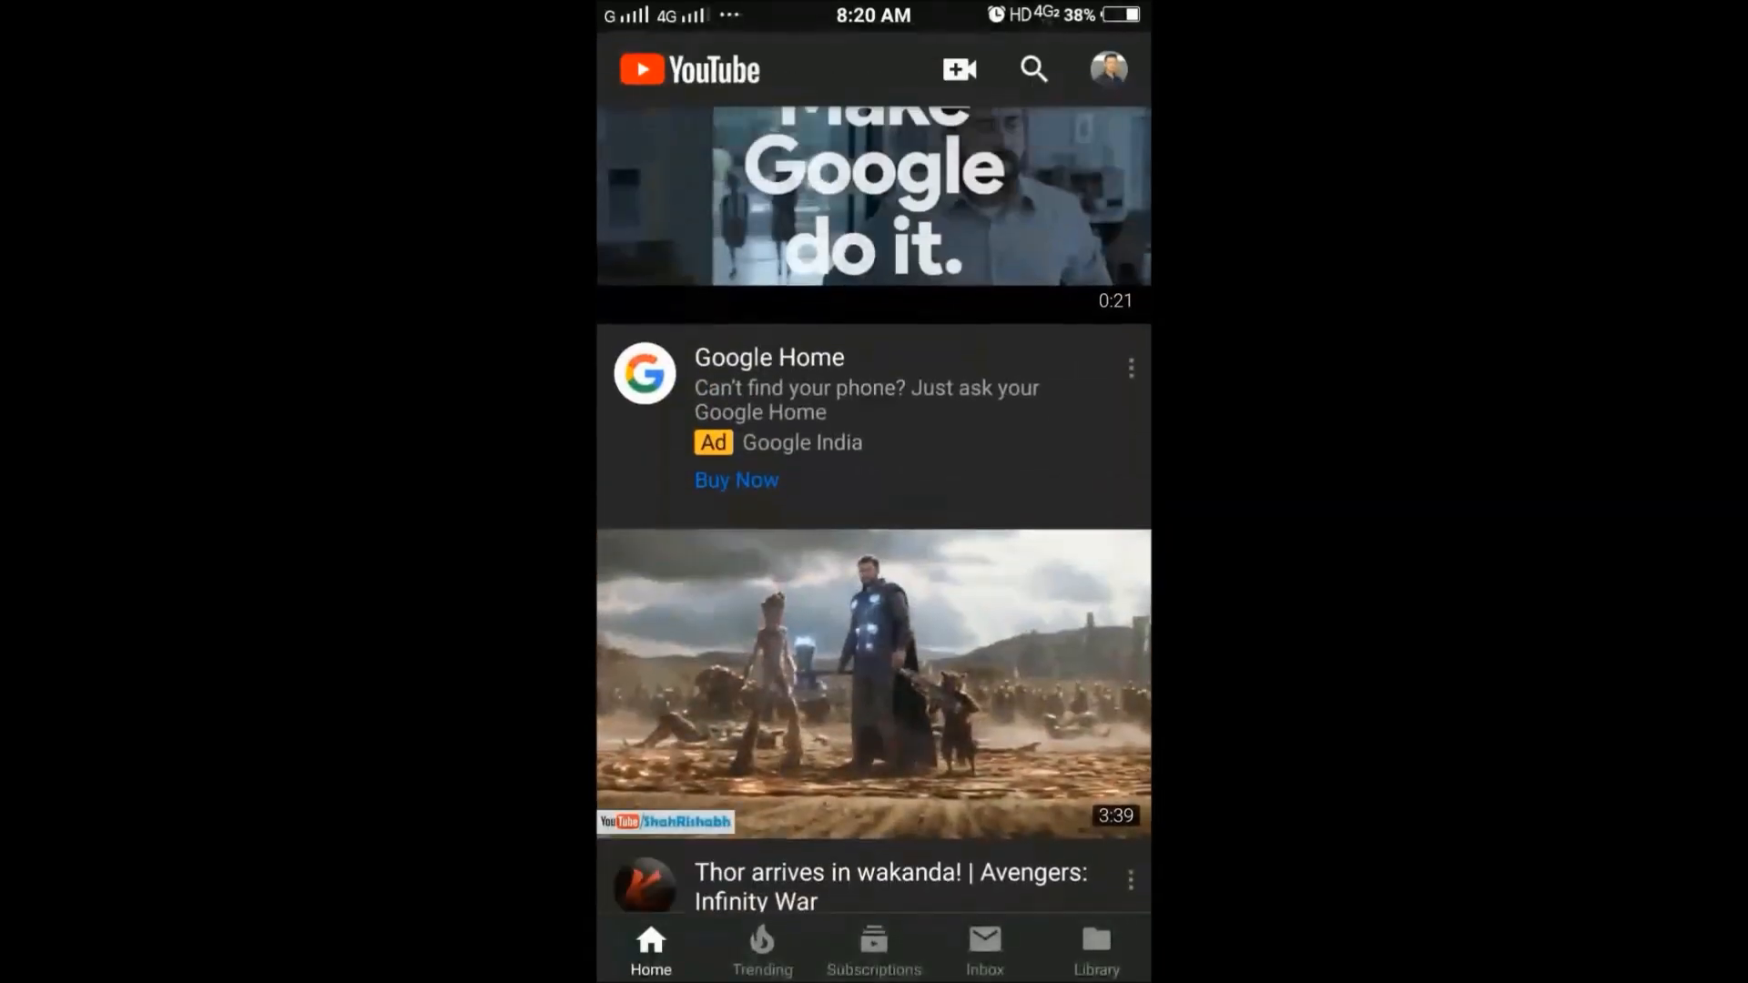
- Visit the account's own channel and YouTube's Settings list, then return to the home screen
click(1107, 68)
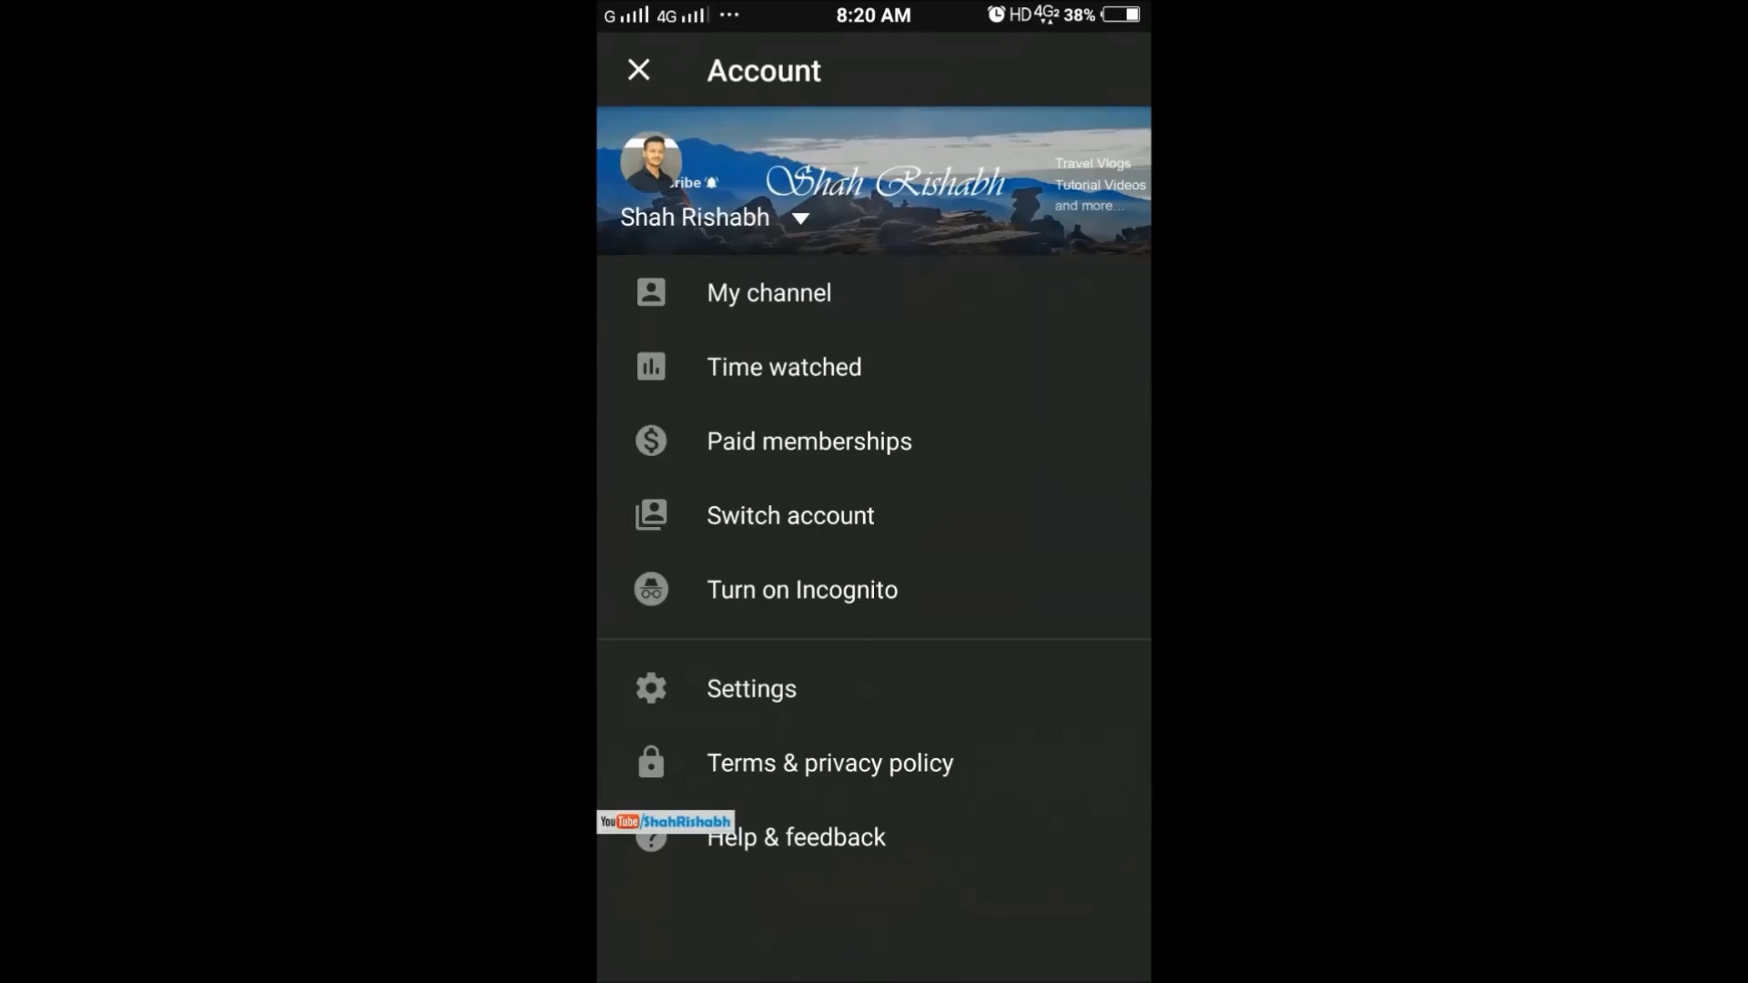
click(768, 292)
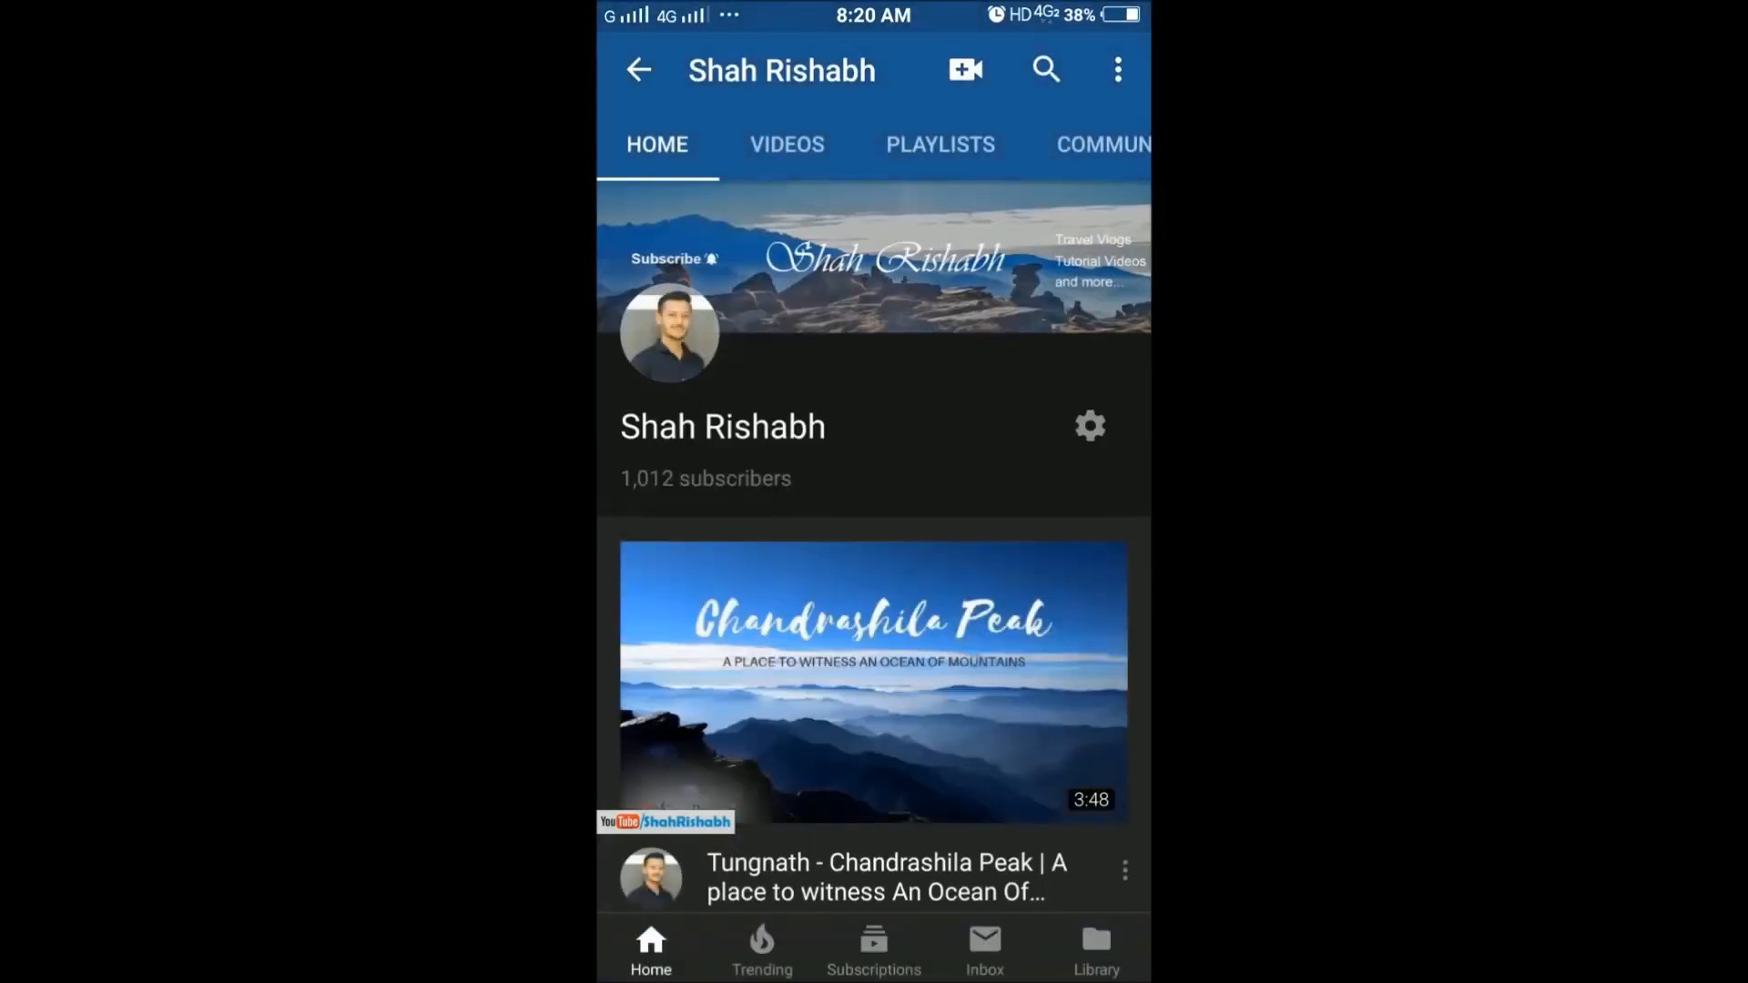
scroll(down, 3)
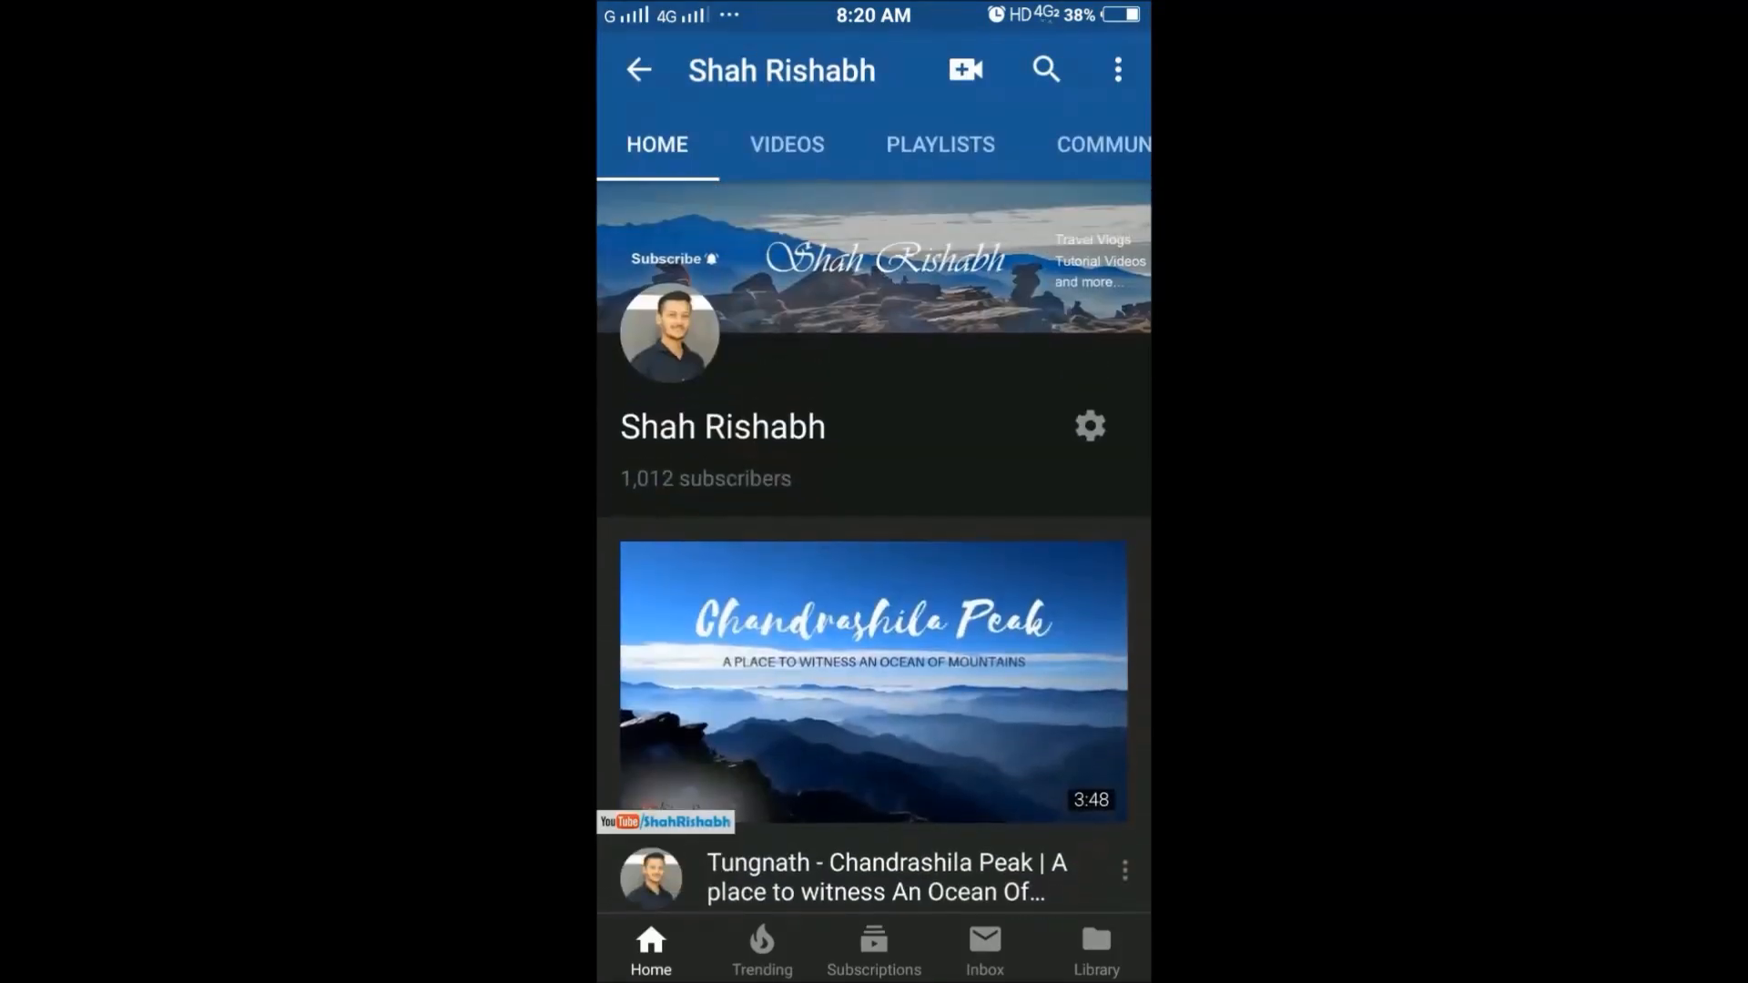
click(1116, 69)
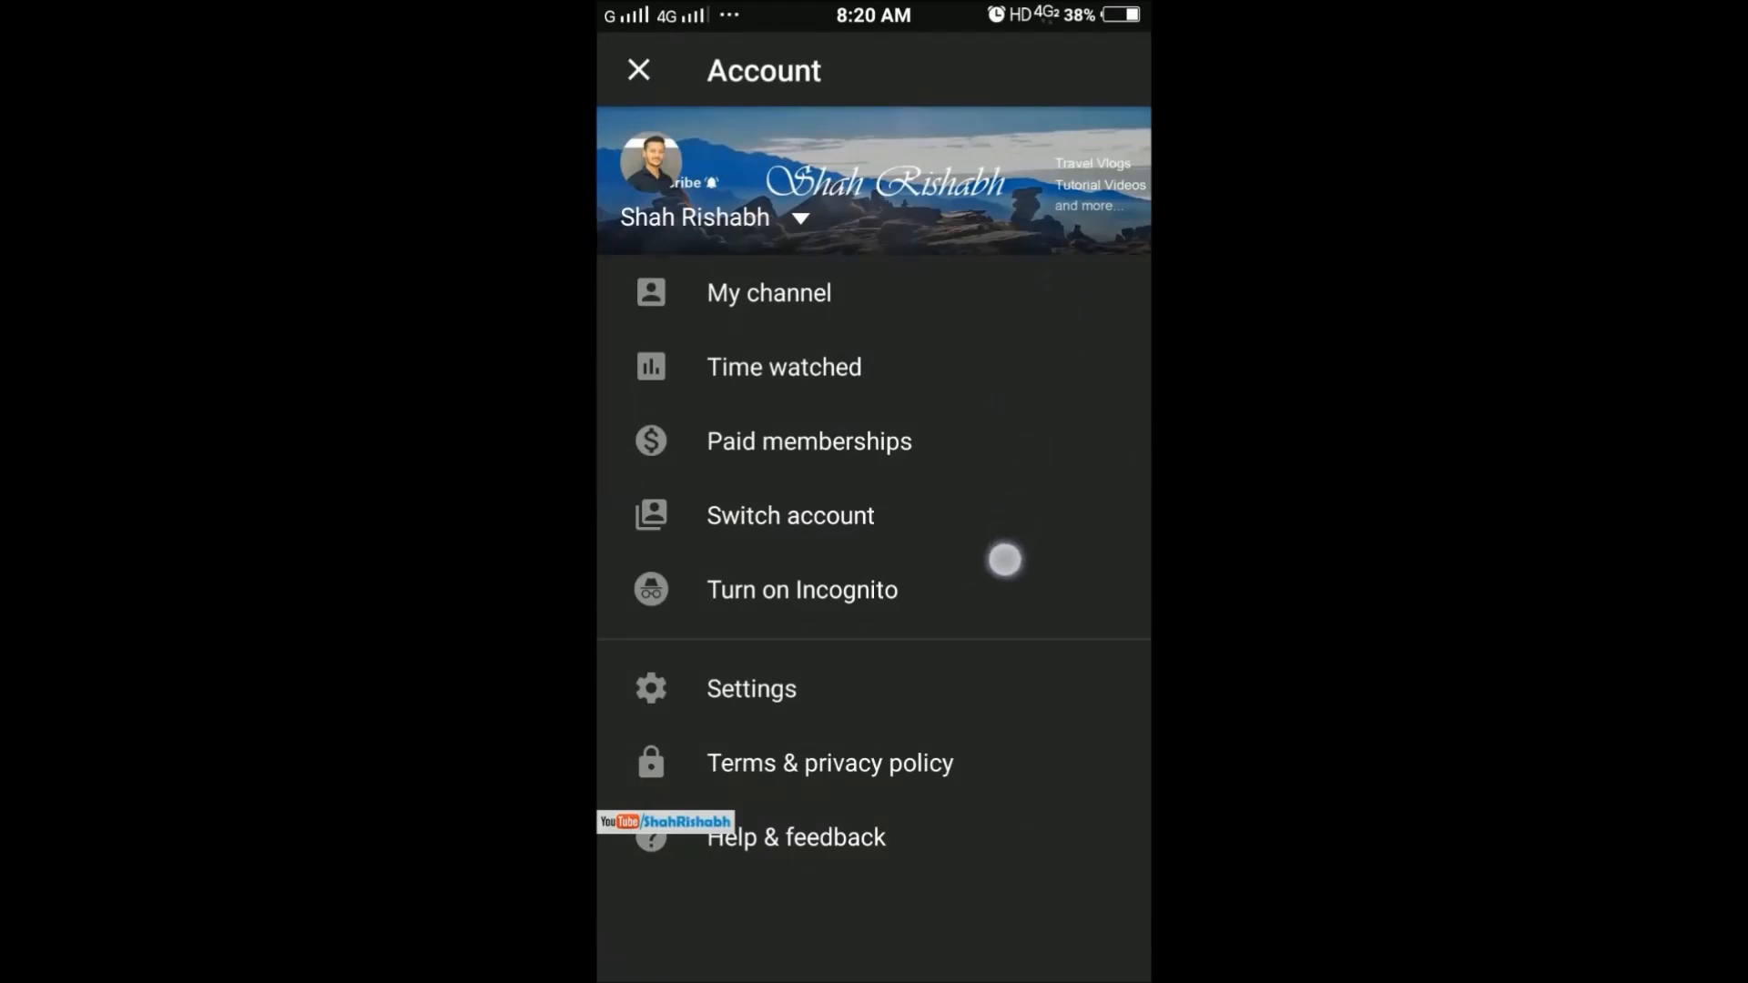
click(750, 689)
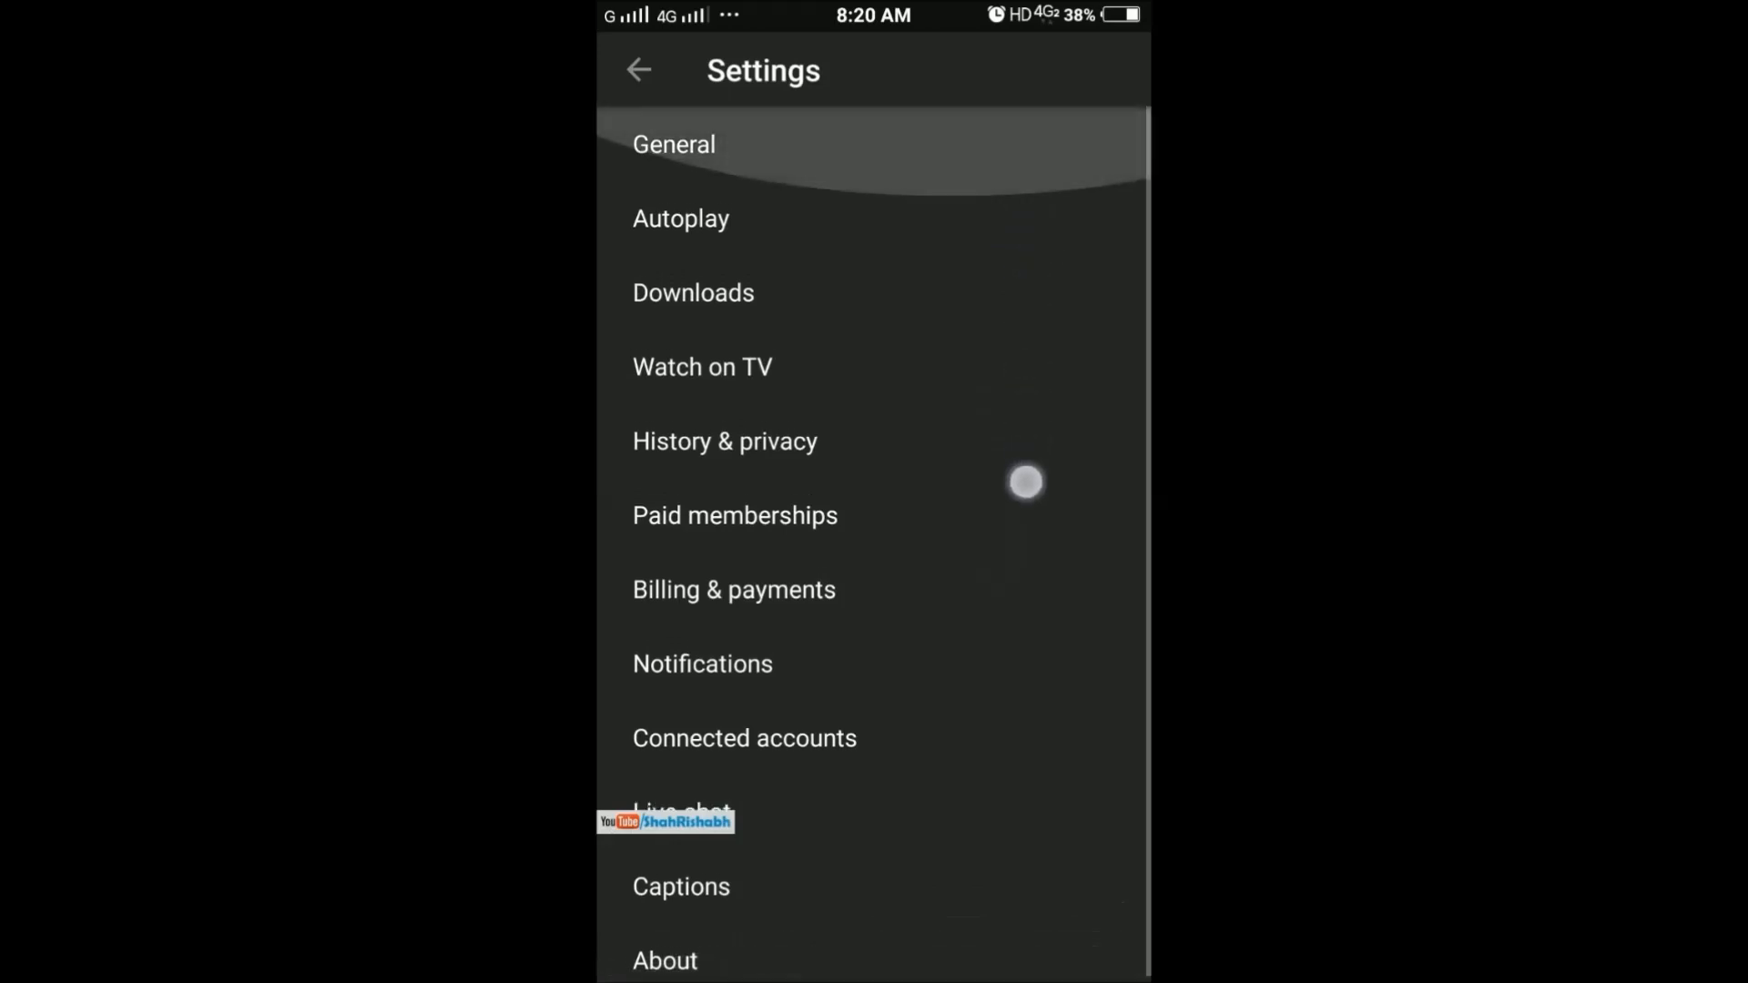
click(638, 69)
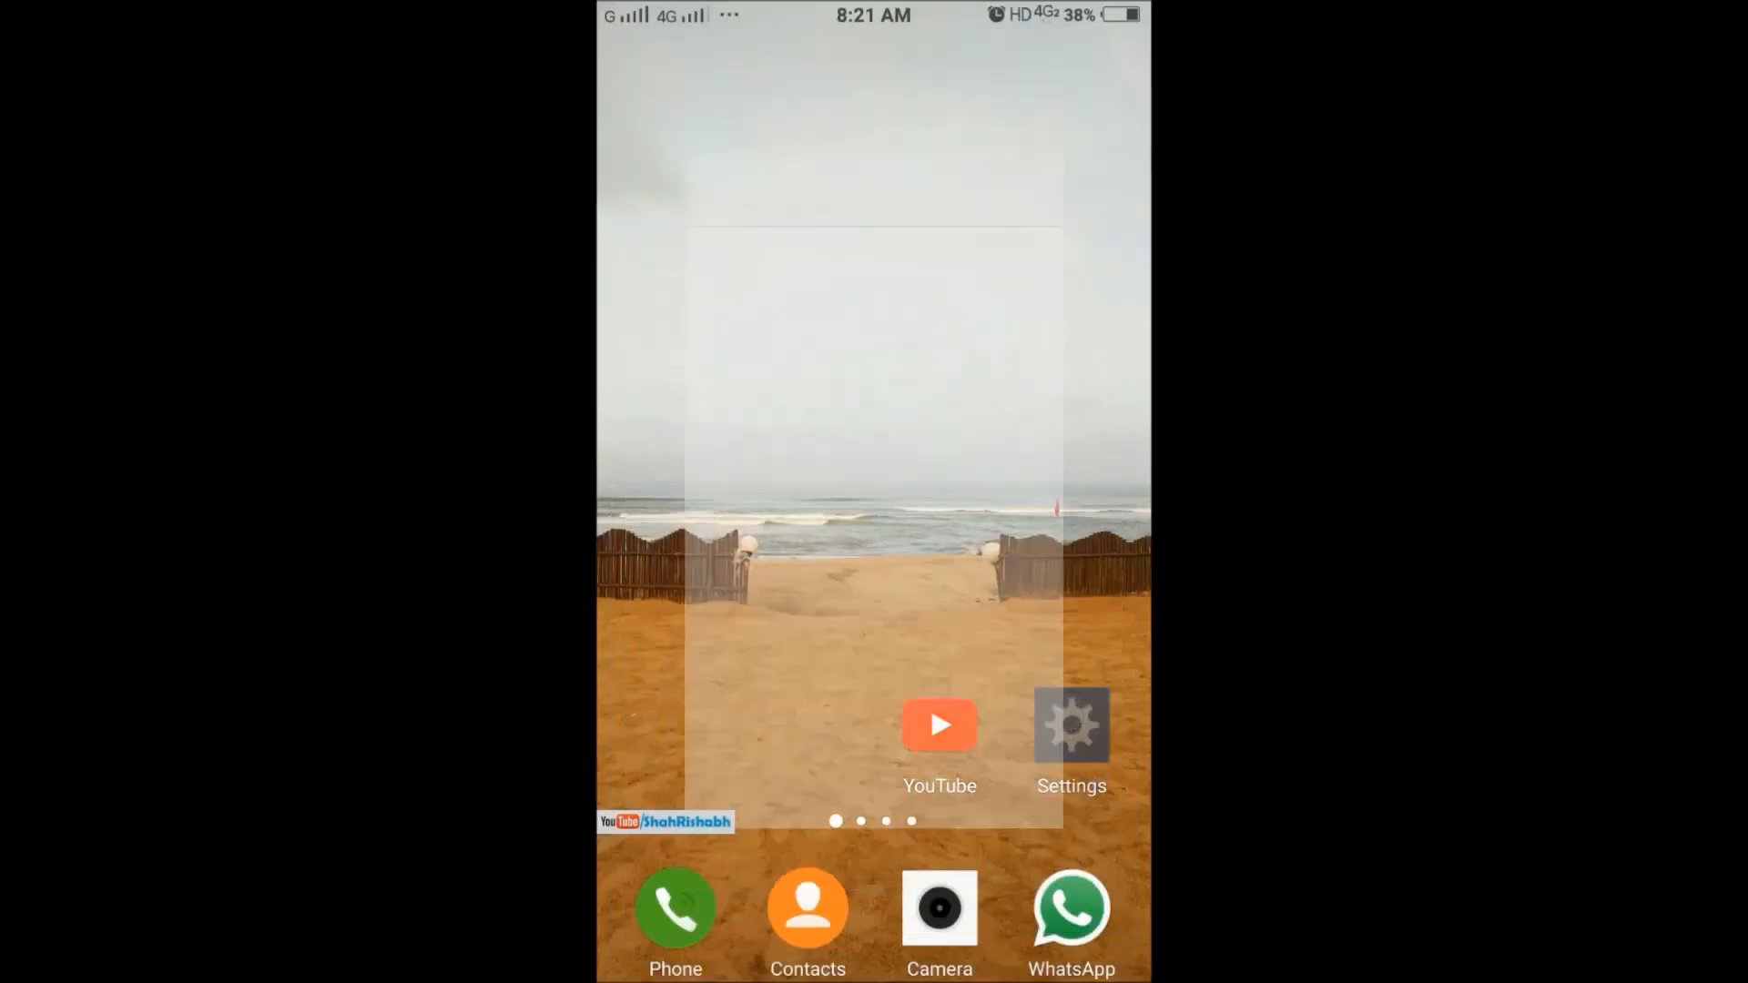
- Navigate Android Settings to the list of installed applications
click(1071, 725)
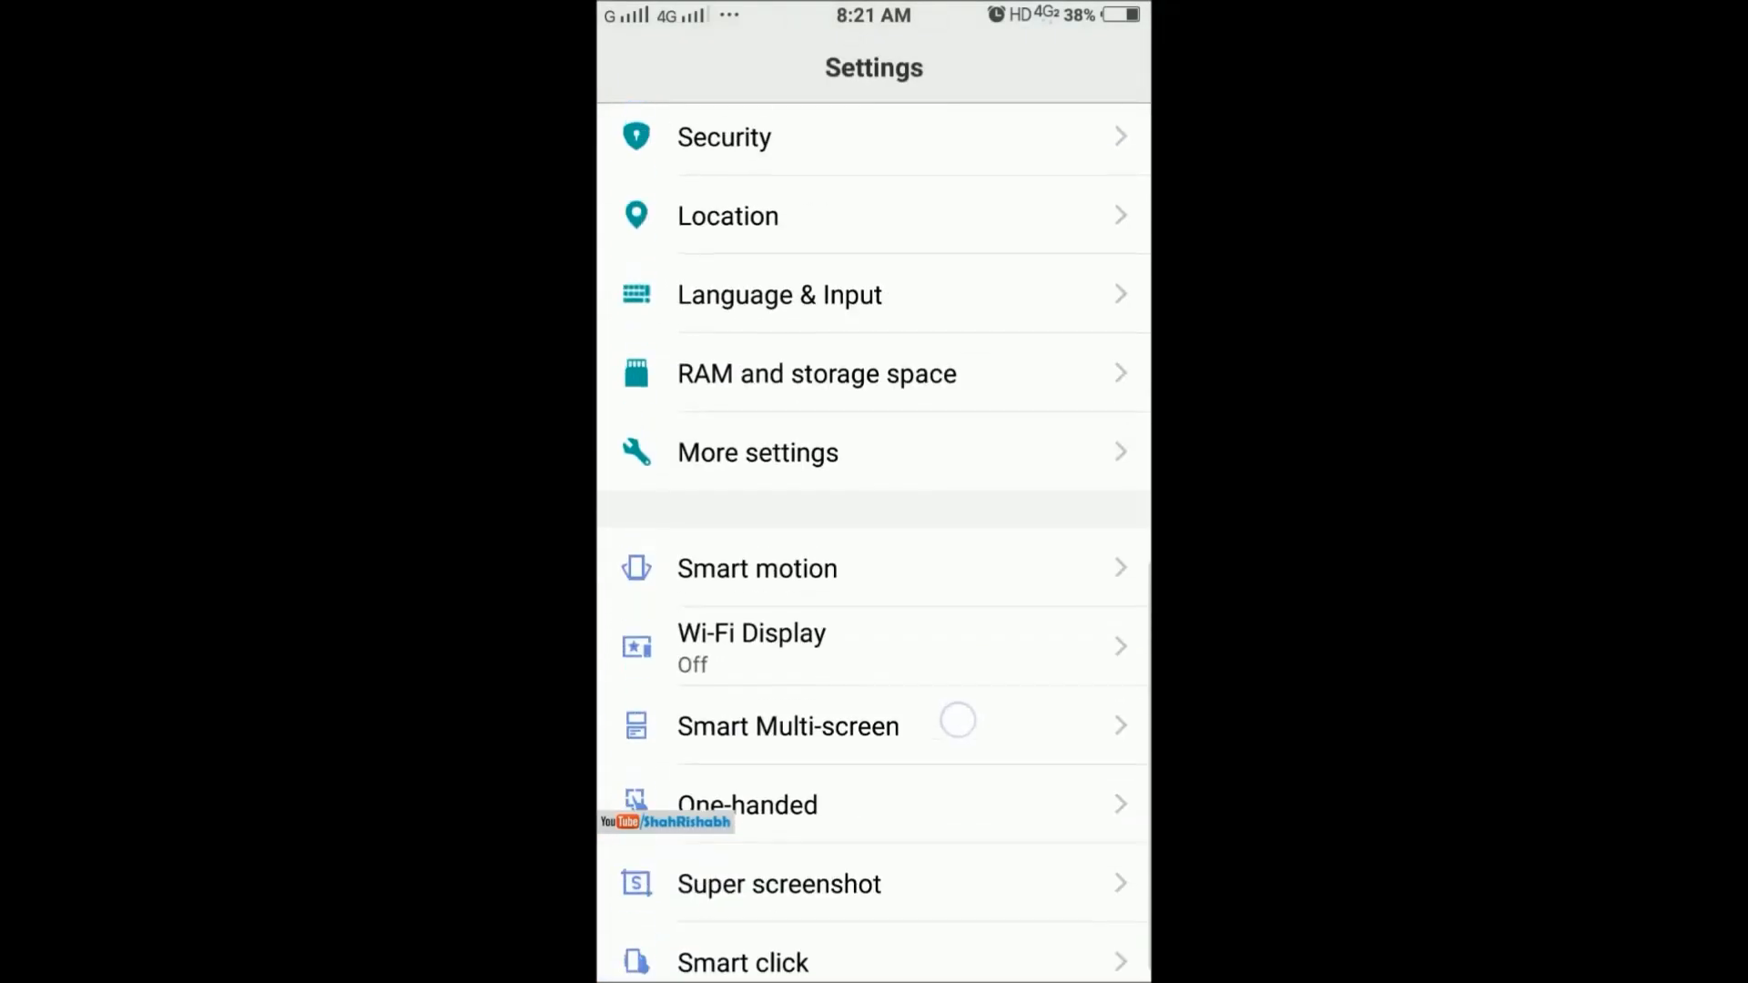
click(757, 454)
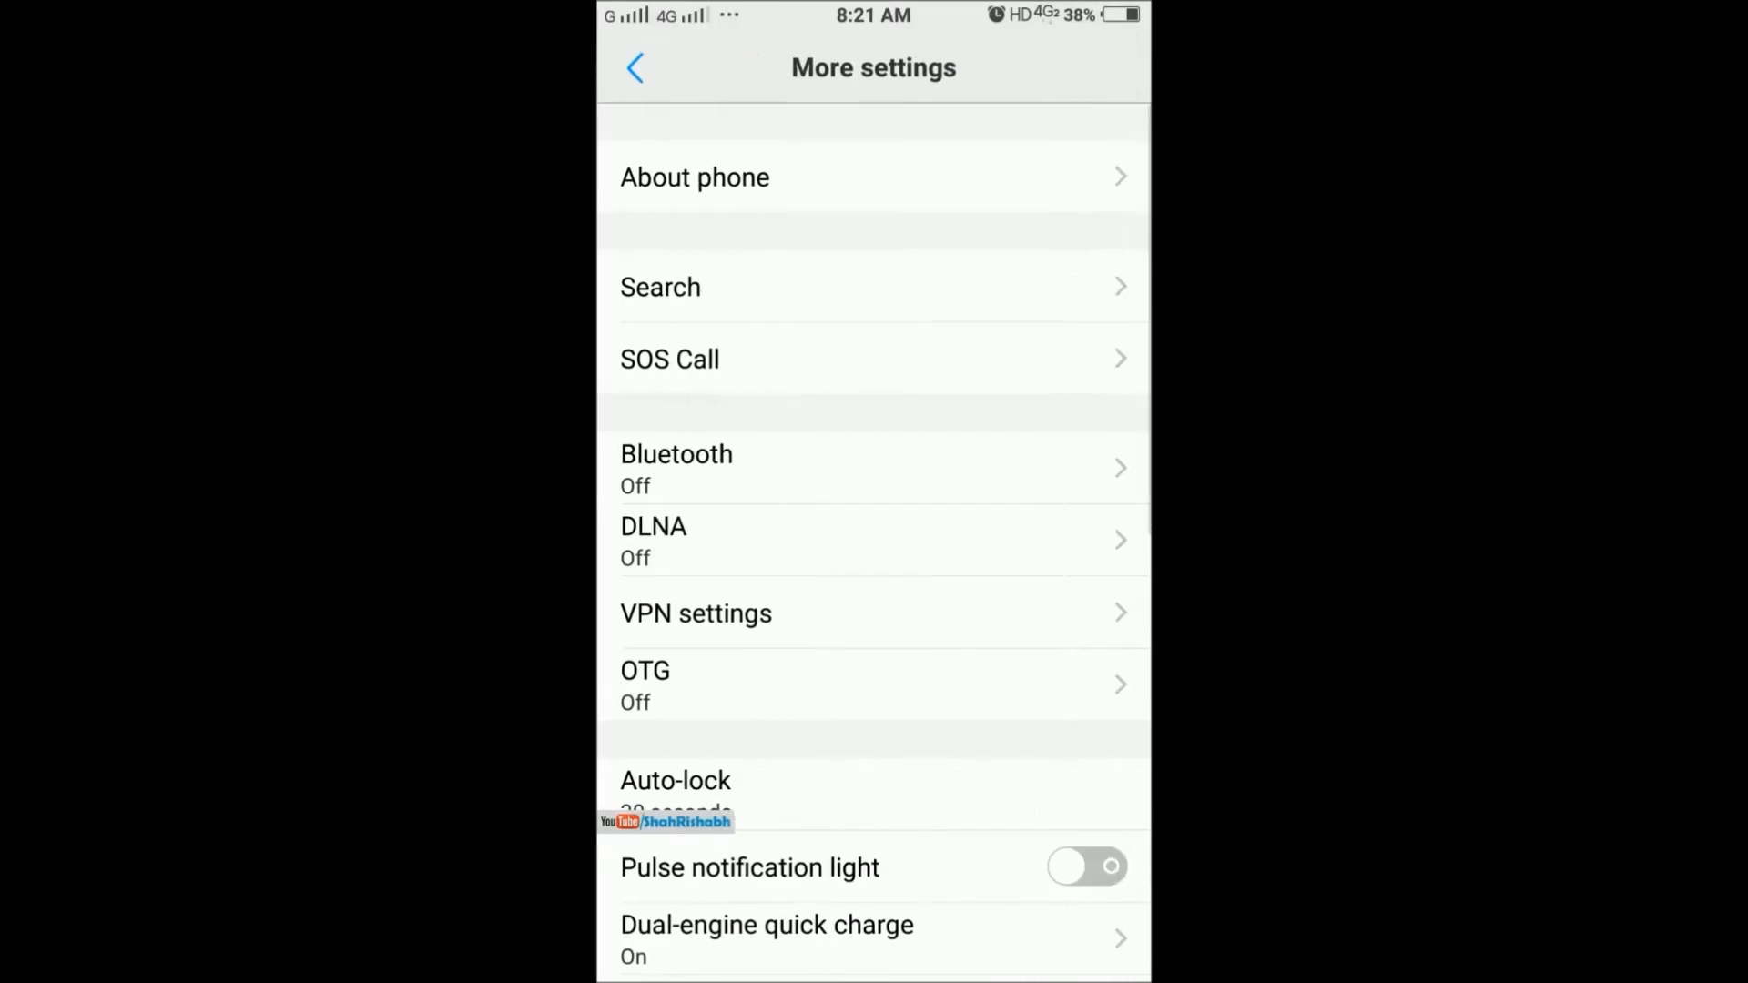
scroll(down, 3)
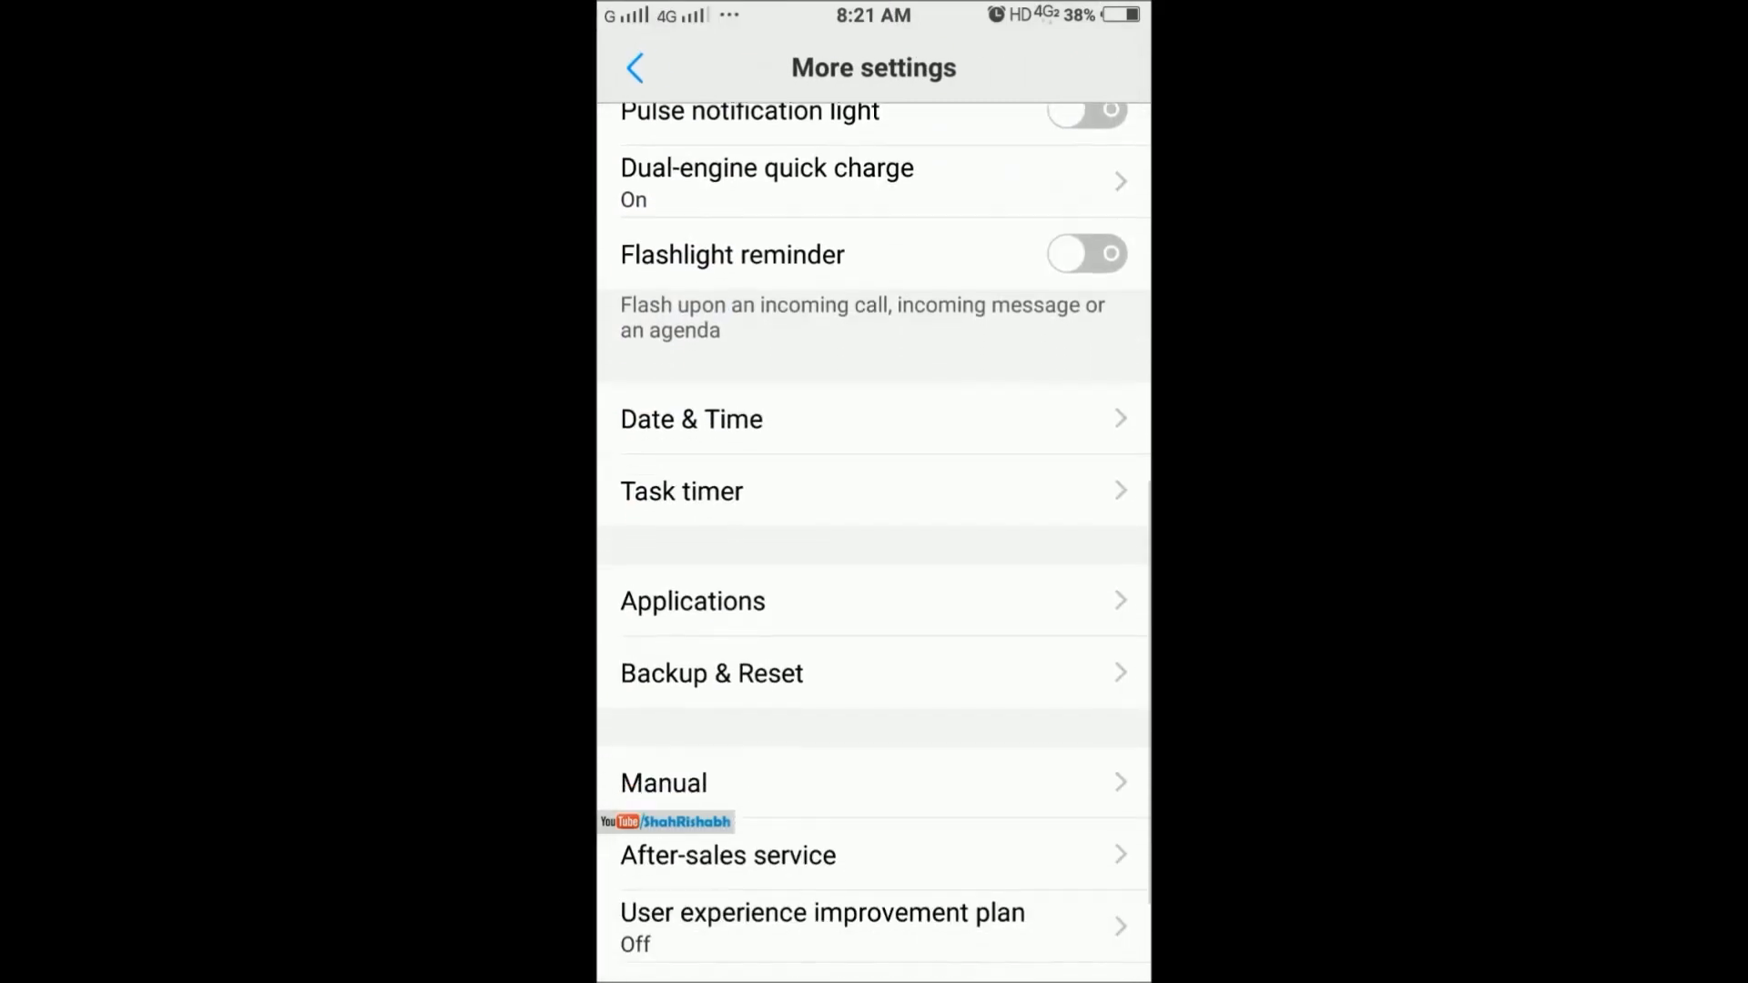
click(692, 600)
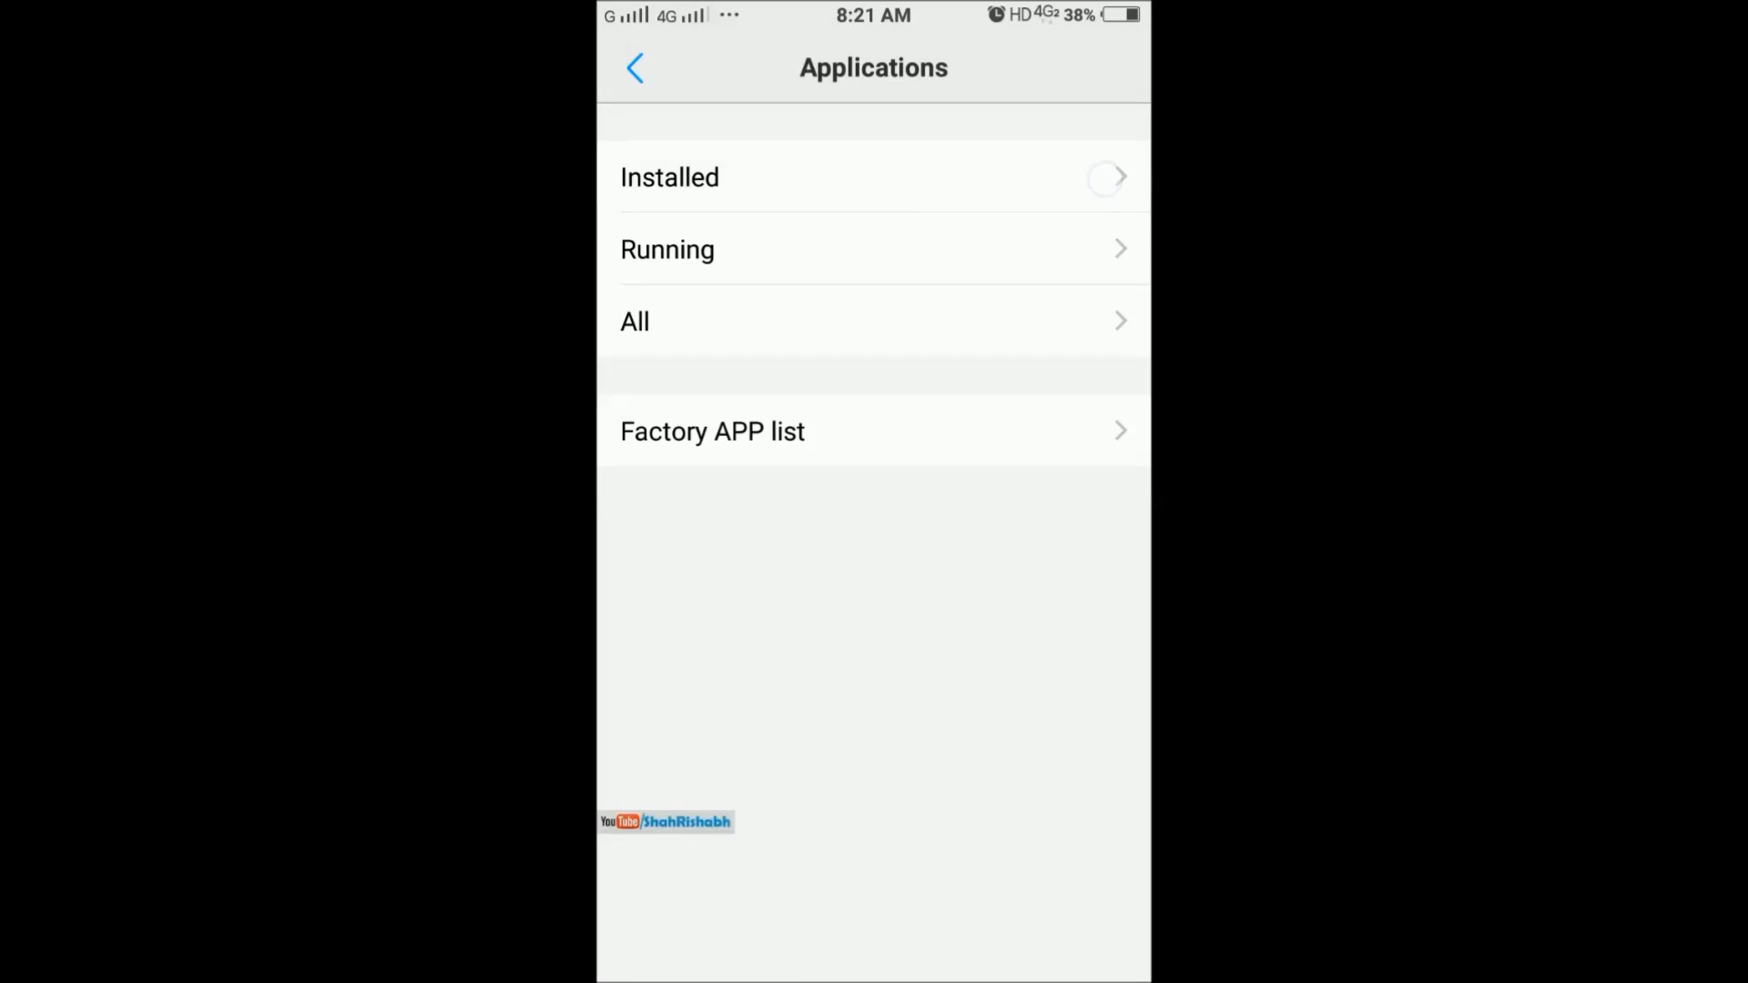
click(668, 177)
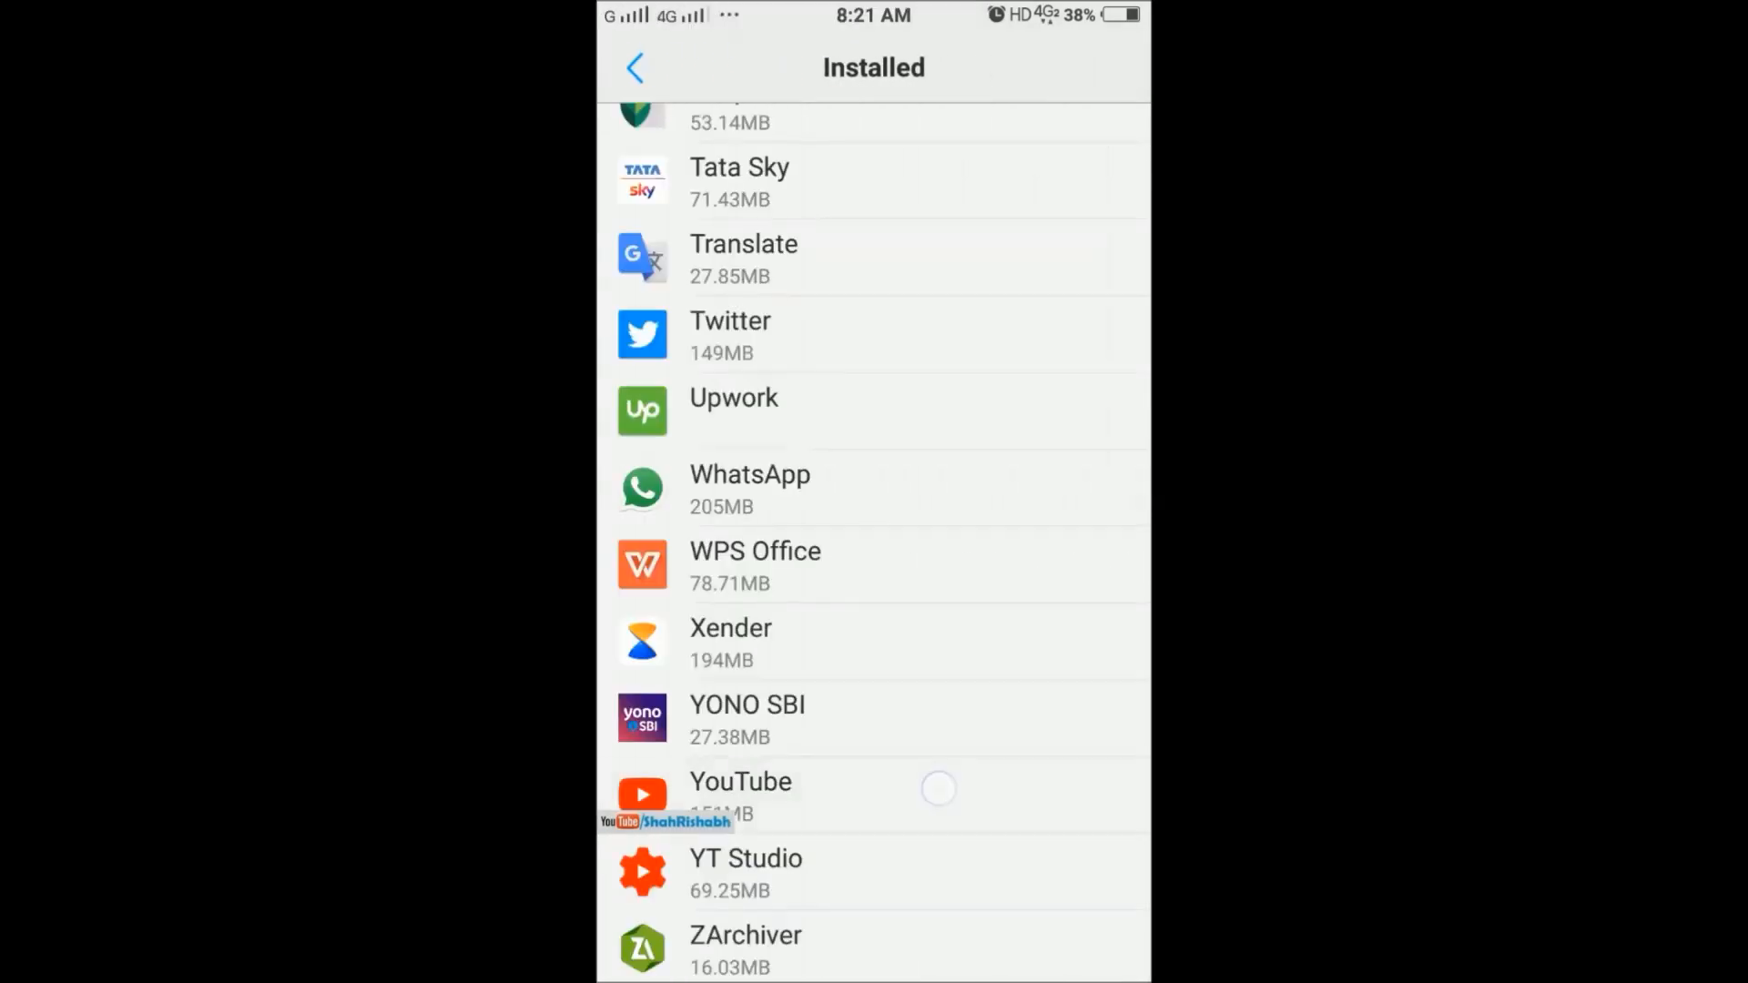
- Clear all of YouTube's app data from its app info page and go back home
click(740, 792)
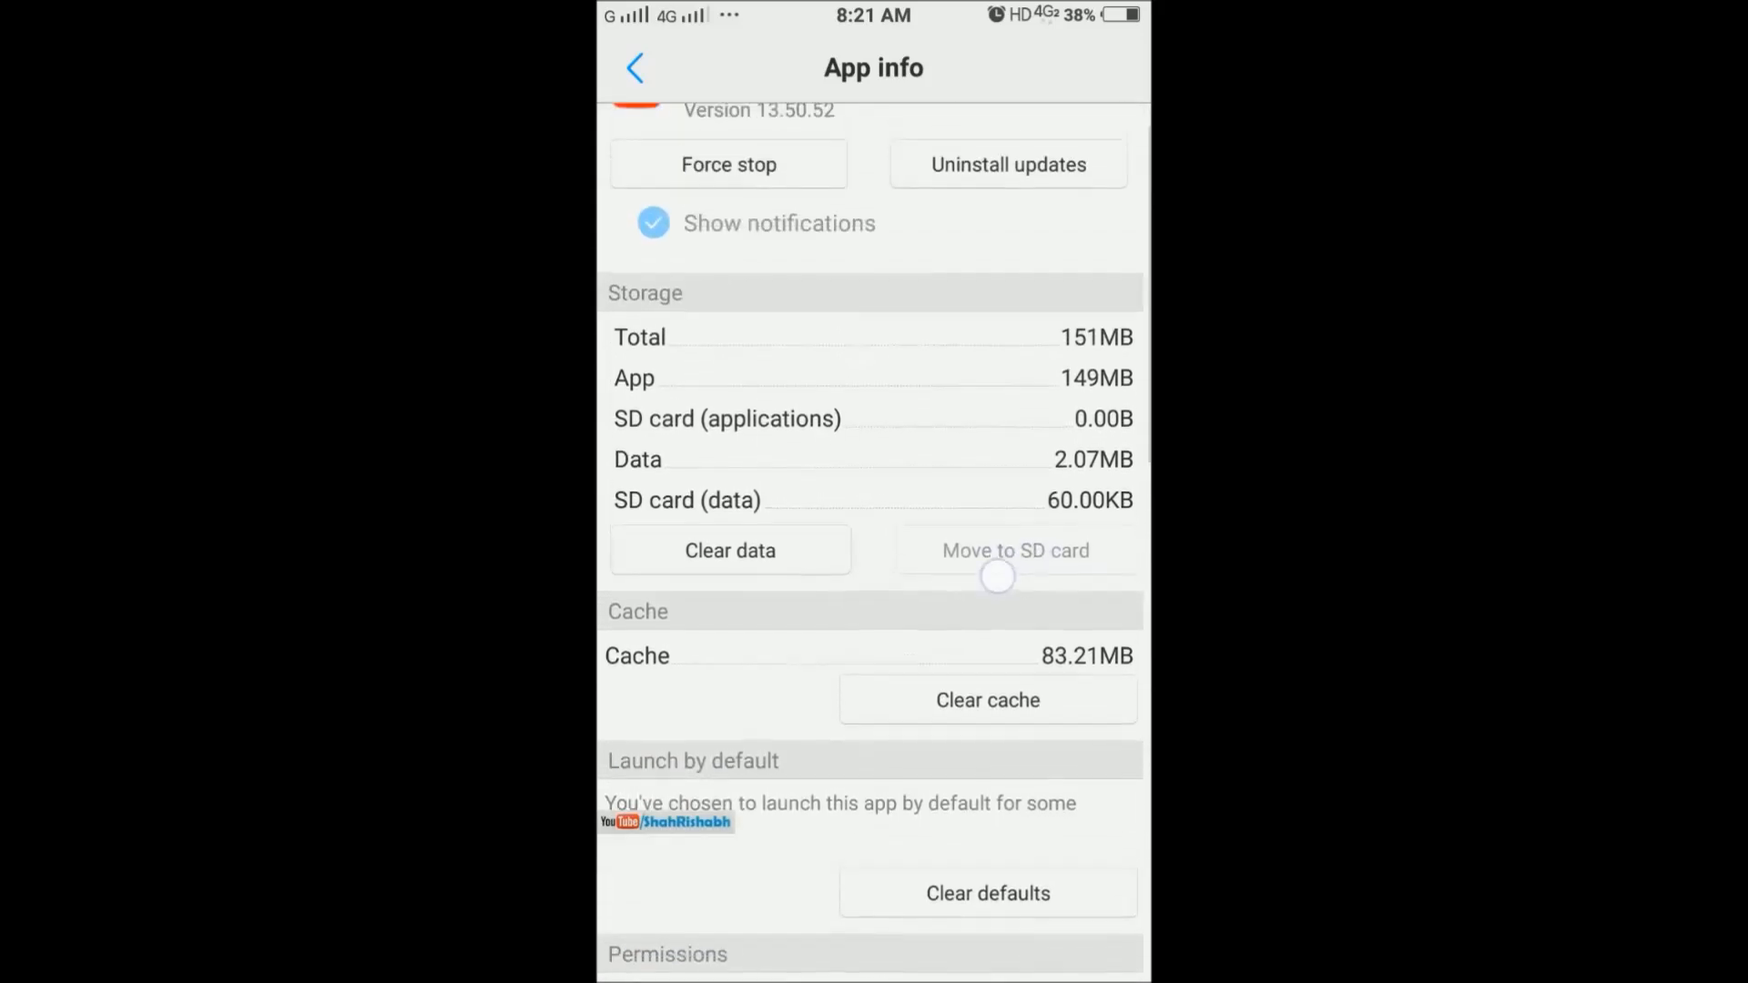
click(728, 550)
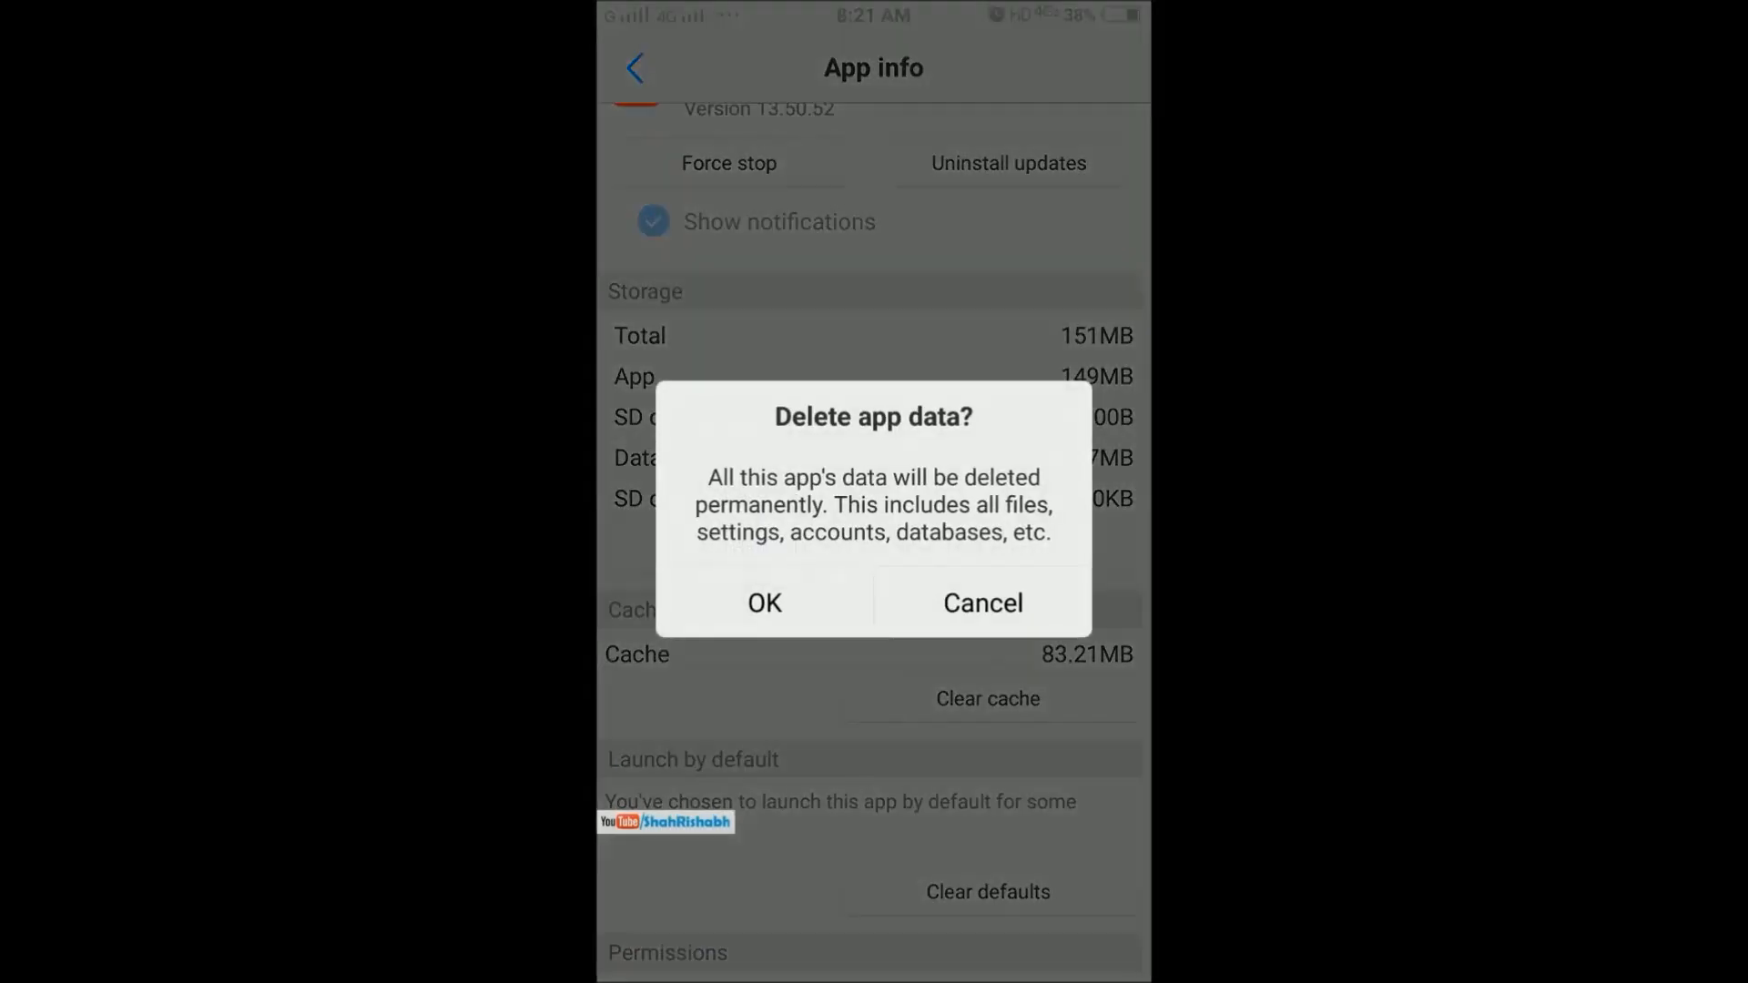
click(982, 602)
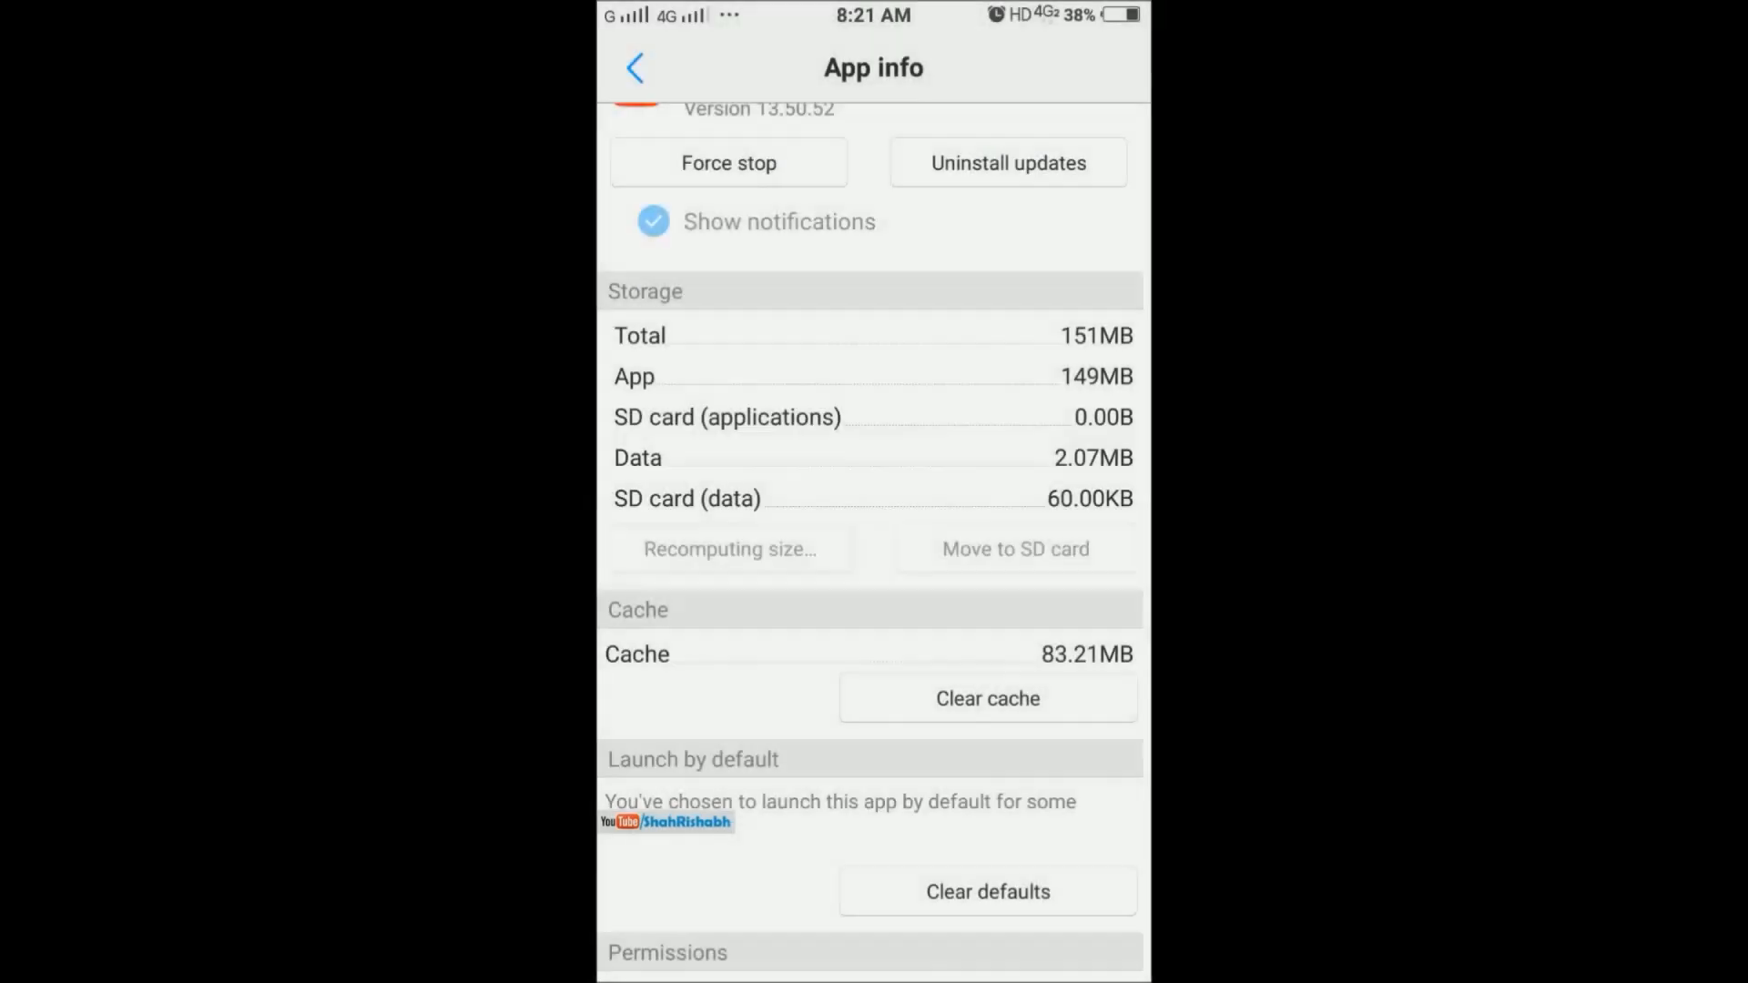
click(985, 698)
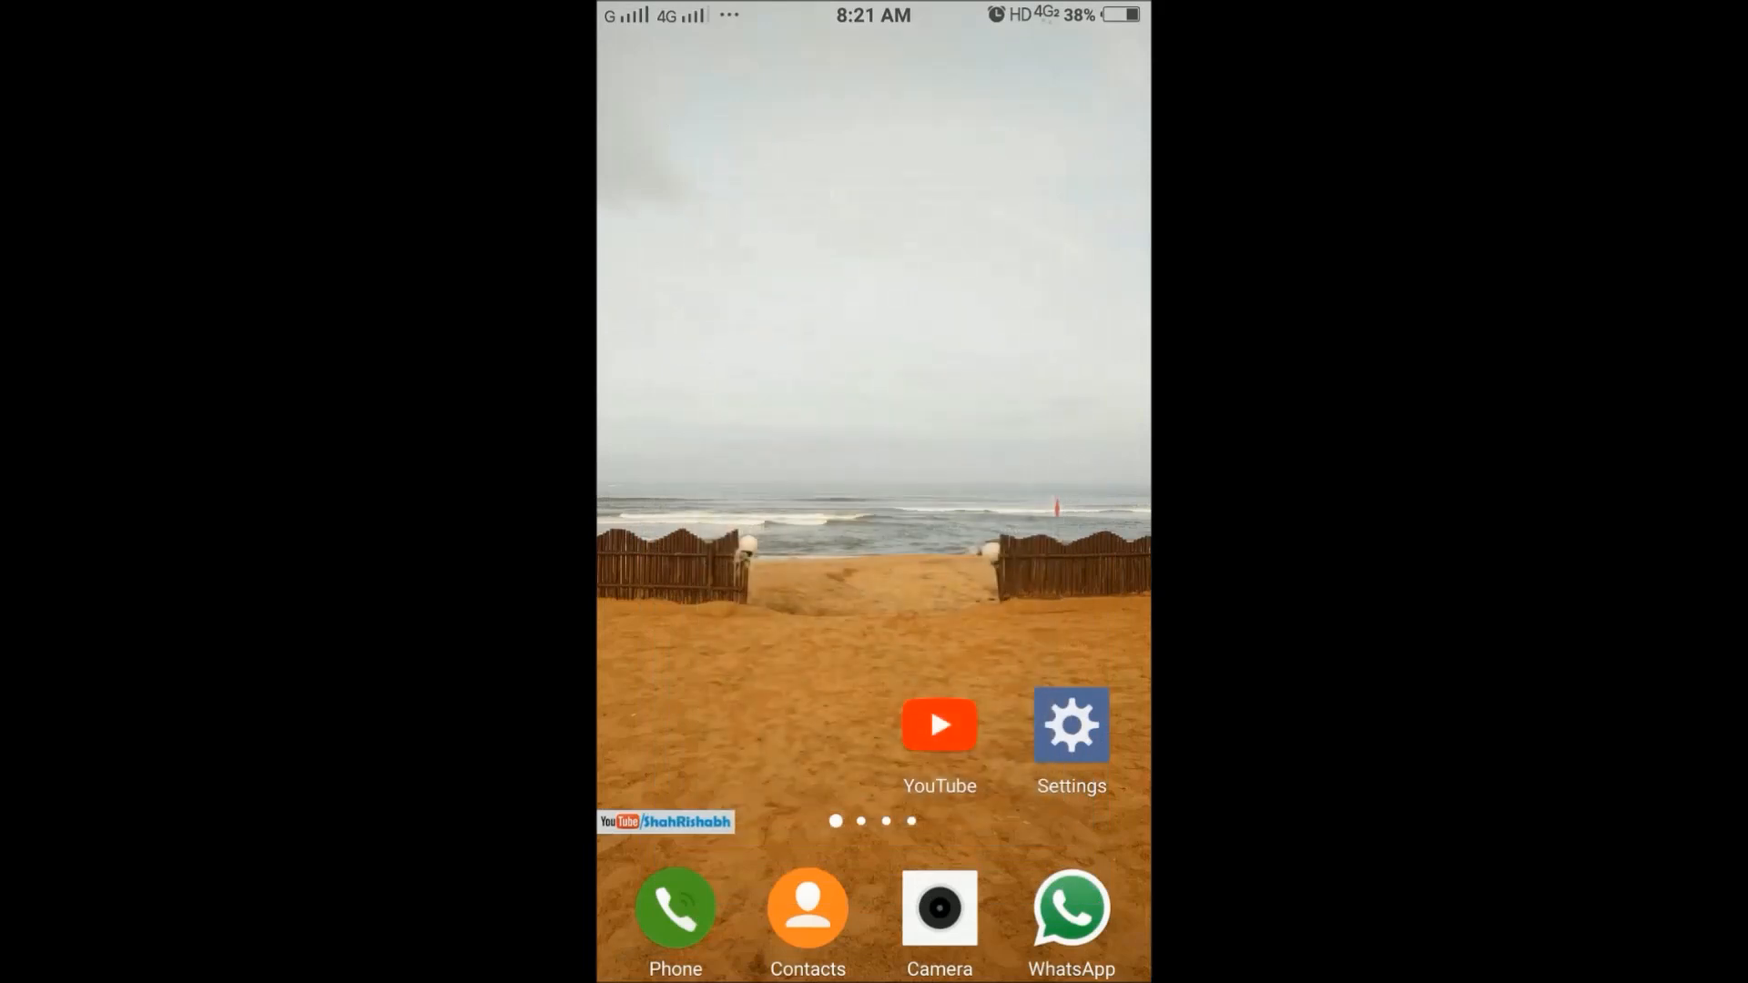
- Relaunch YouTube, view the signed-out account page showing SIGN IN, then close it to the feed
click(938, 723)
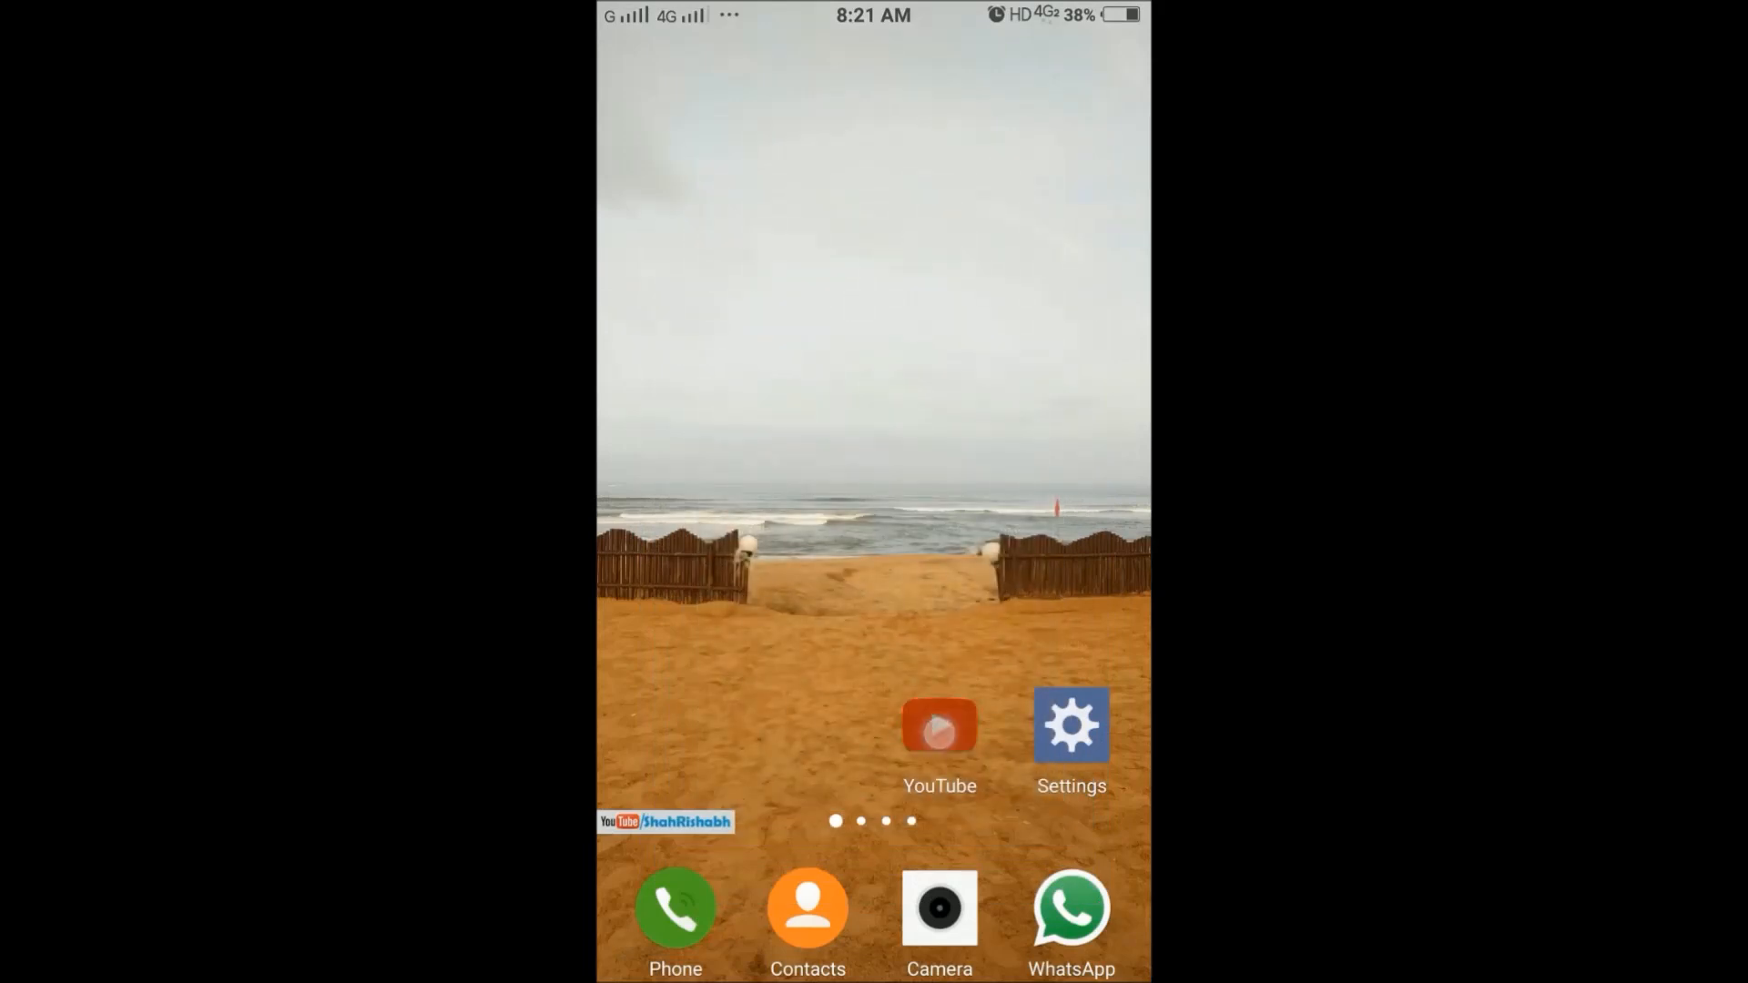
click(938, 727)
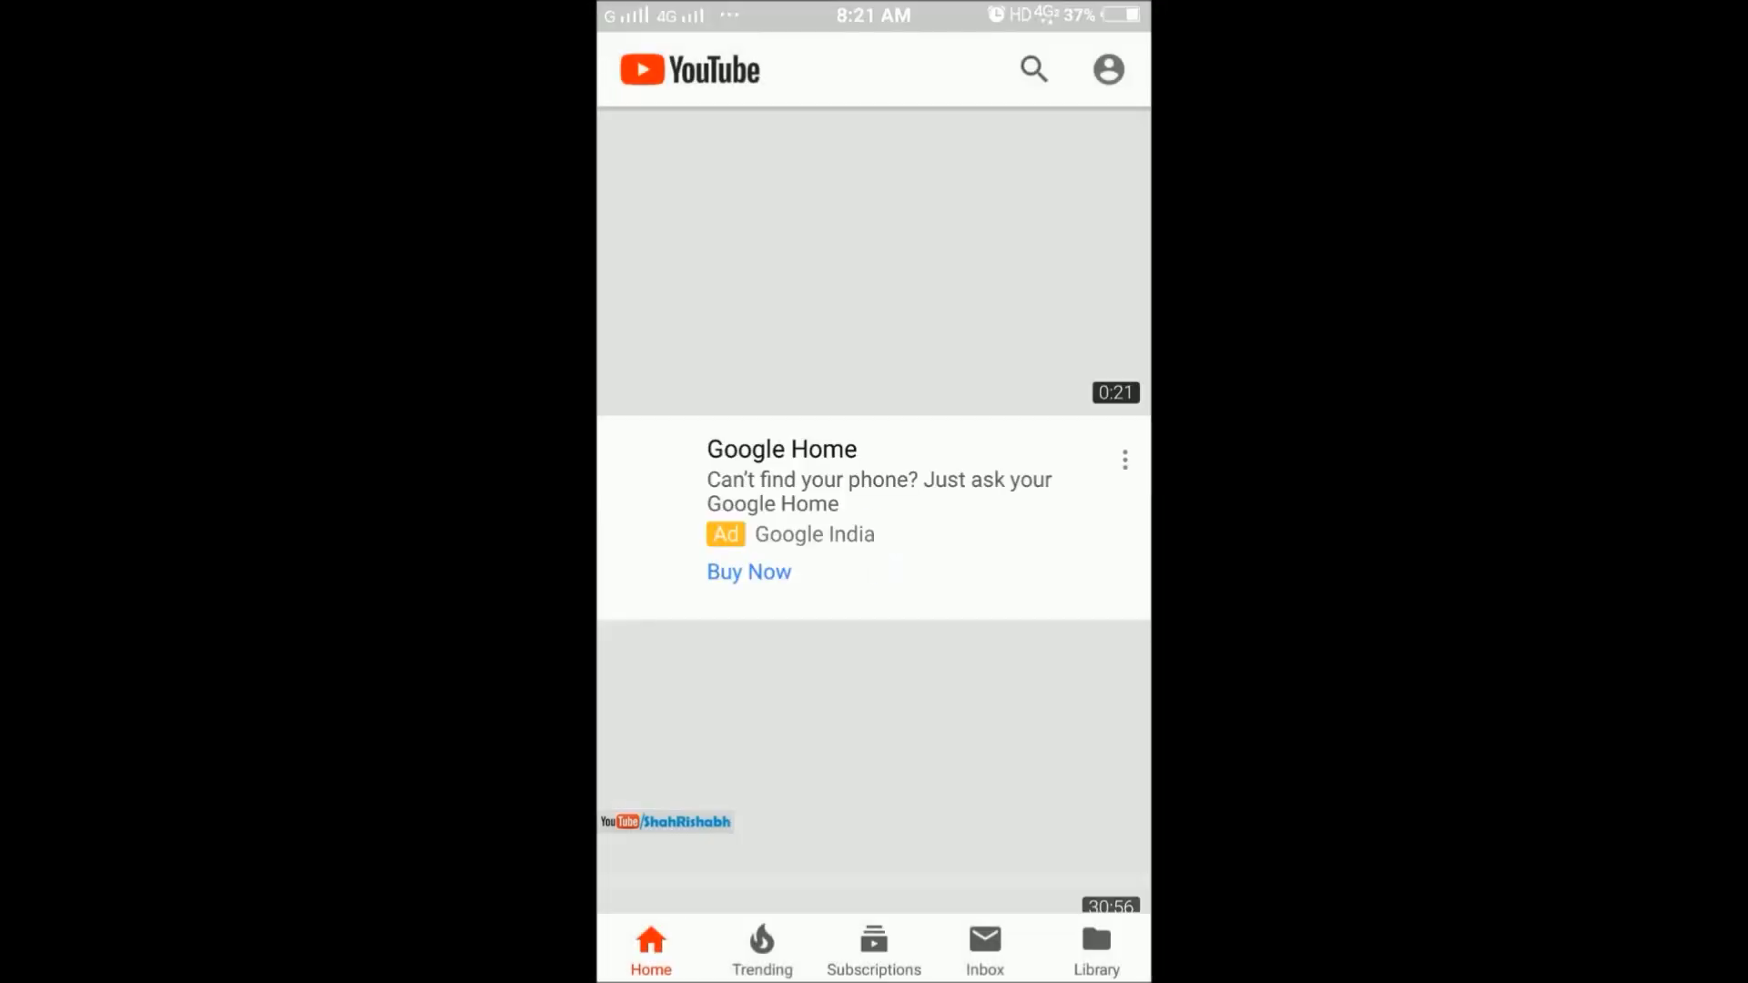
scroll(down, 3)
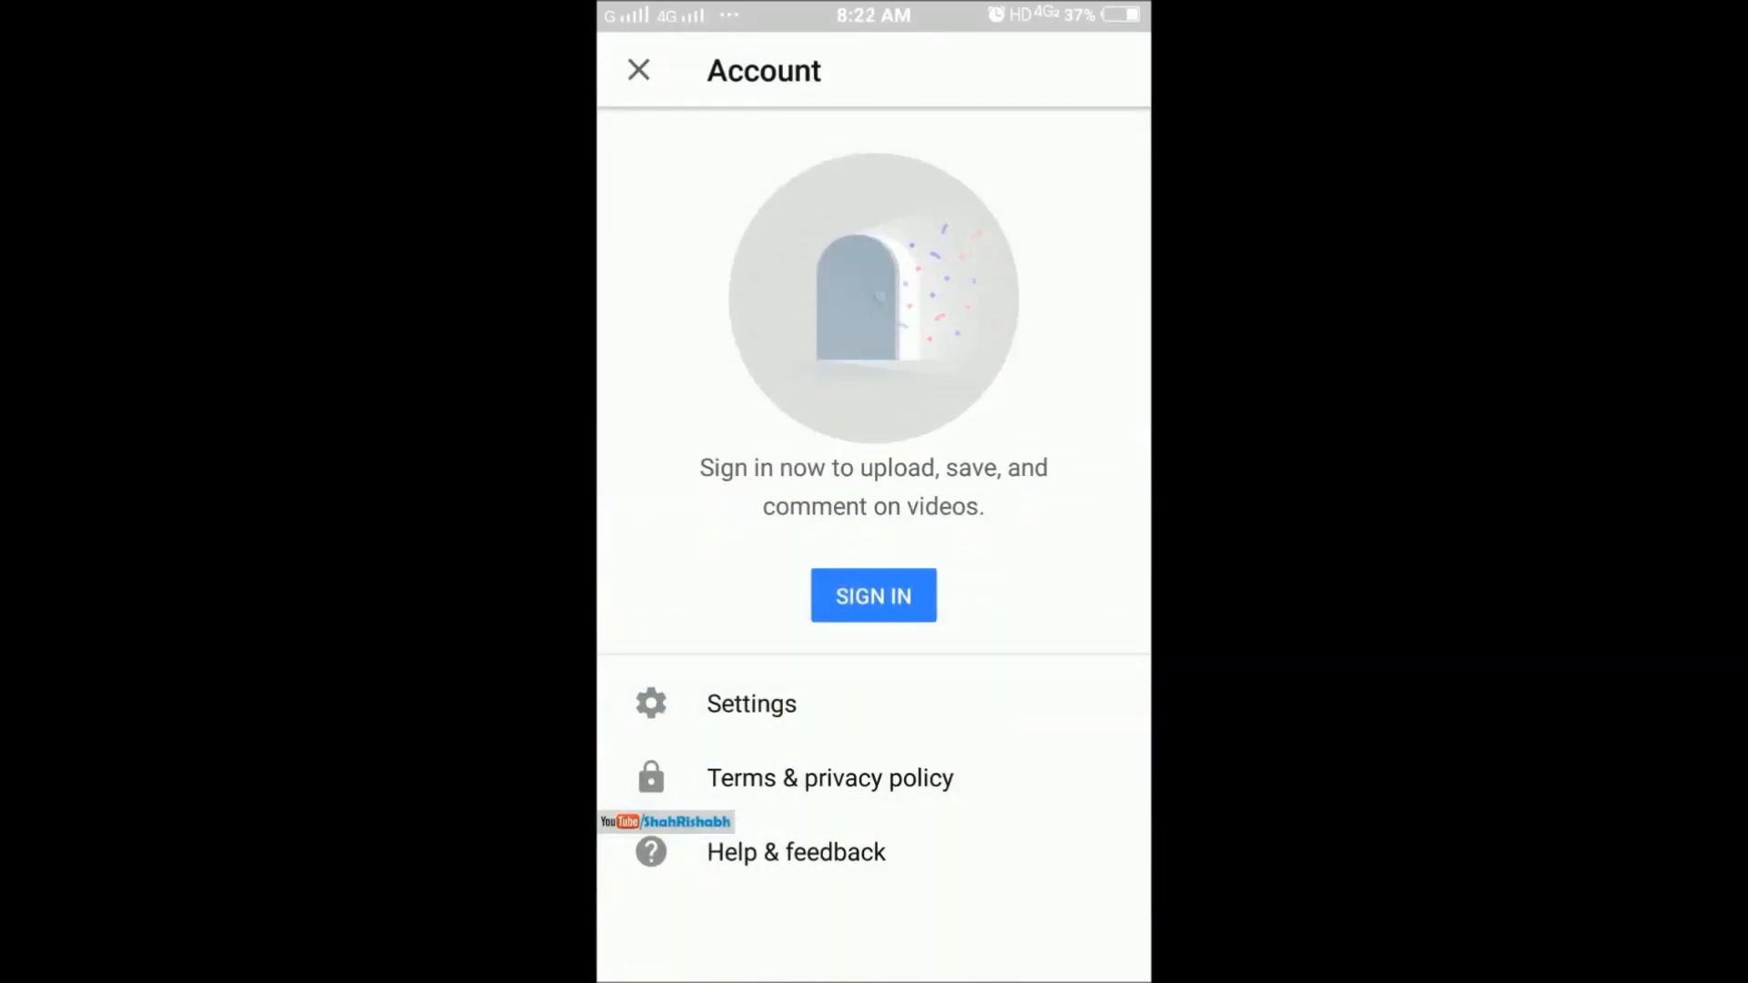
click(638, 69)
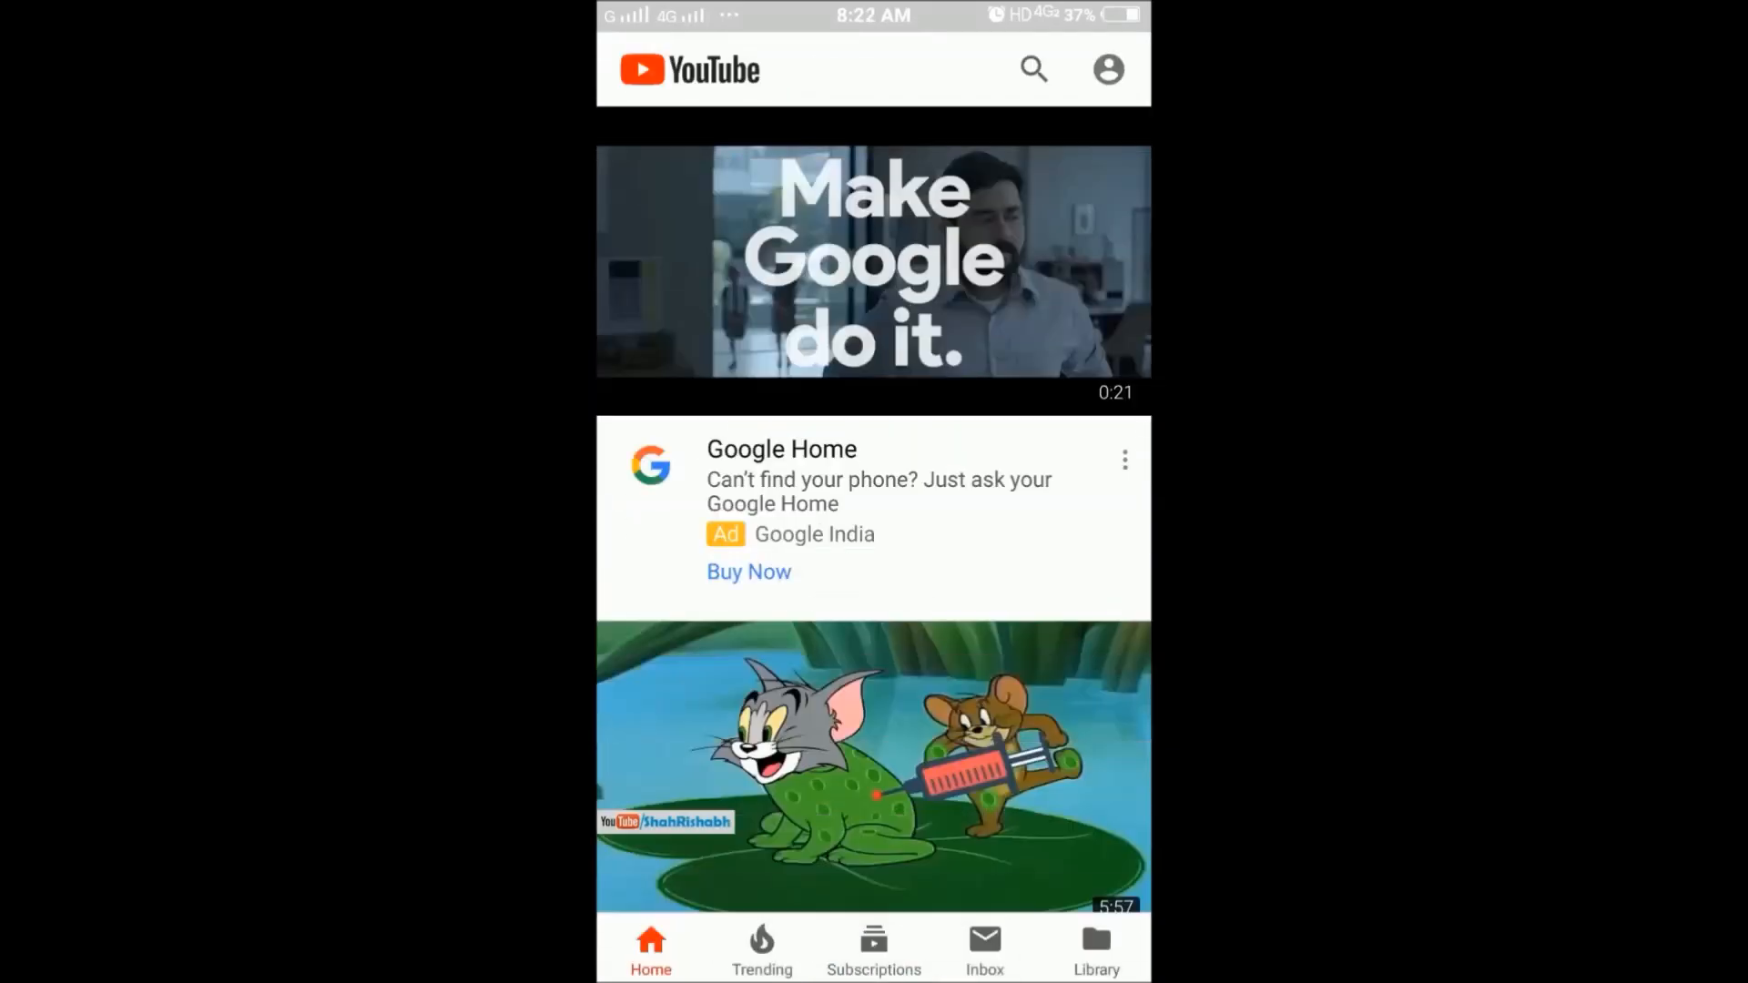